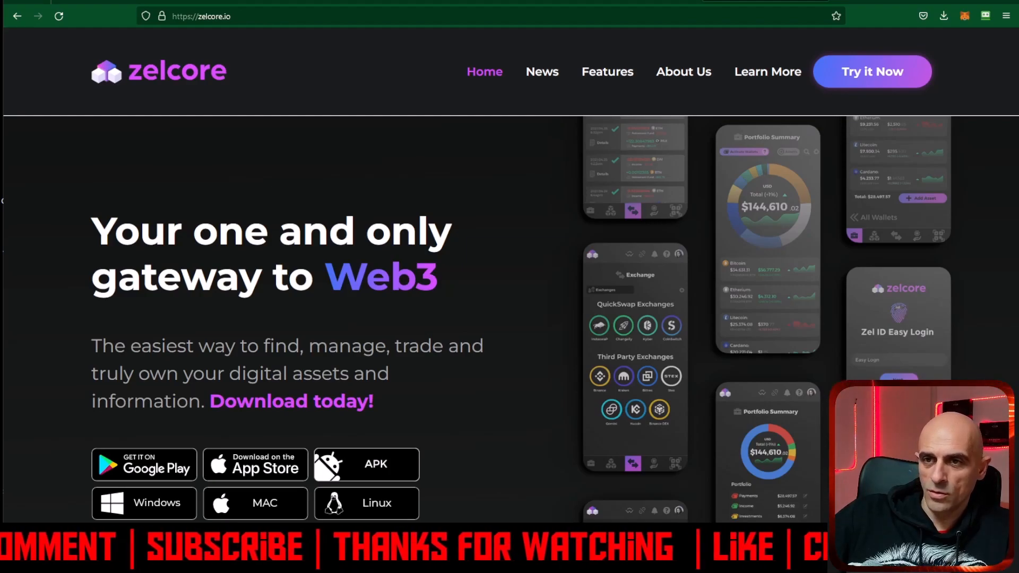
Step: Download the Windows Zelcore desktop app from zelcore.io and run its installer
scroll("down", 3)
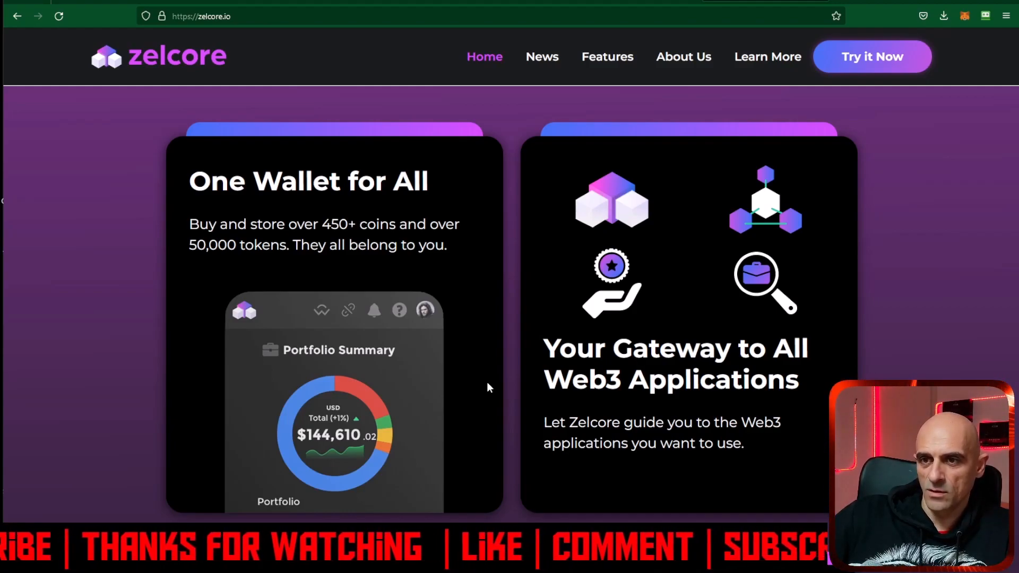
scroll("up", 3)
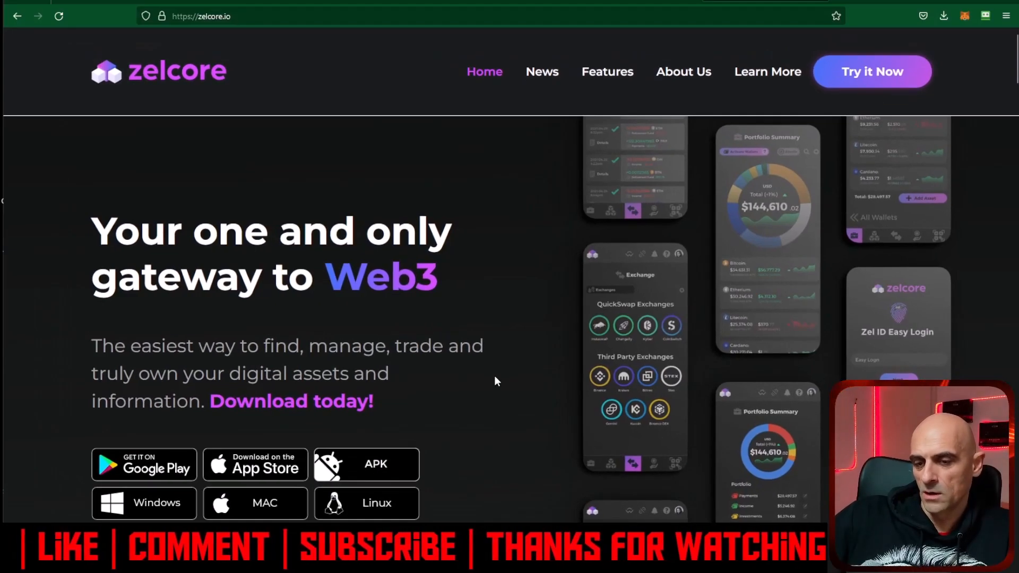
mouse_move(327, 431)
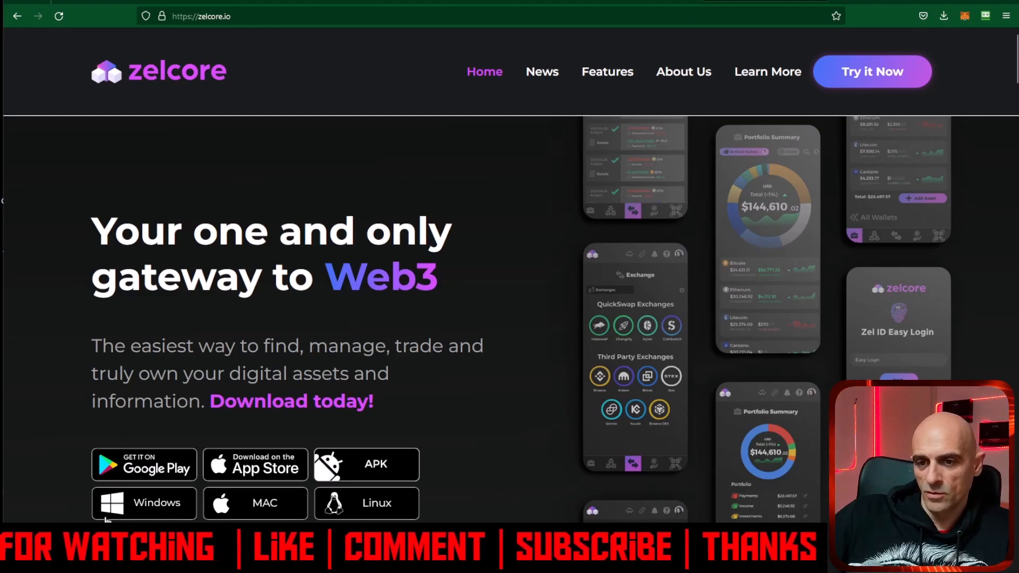
left_click(144, 502)
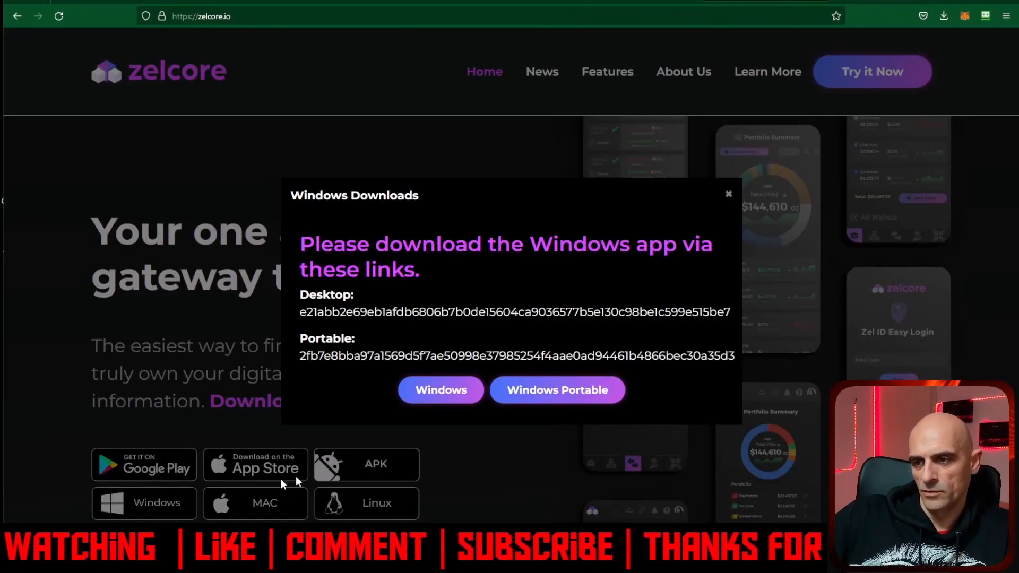
mouse_move(458, 282)
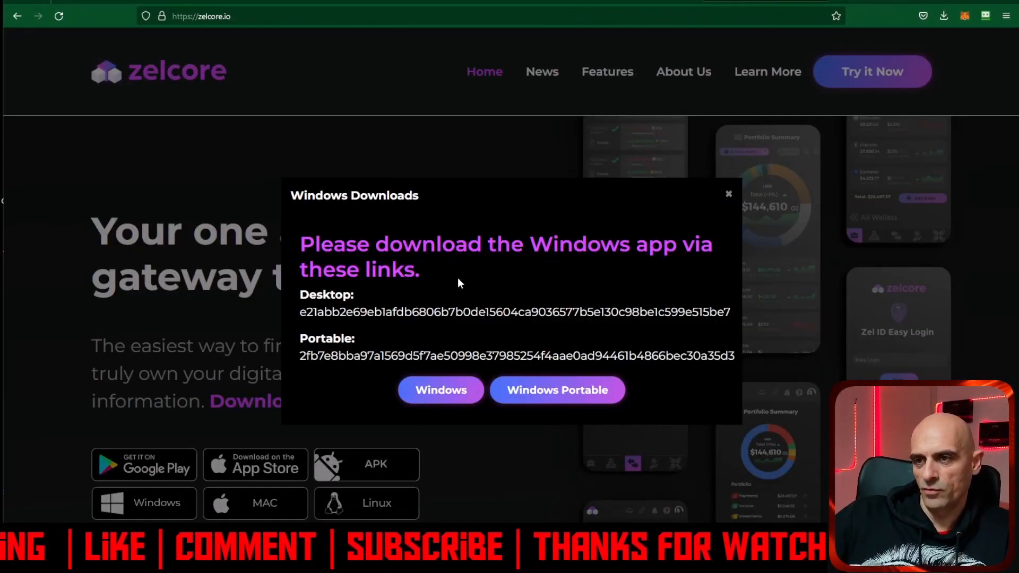
mouse_move(399, 426)
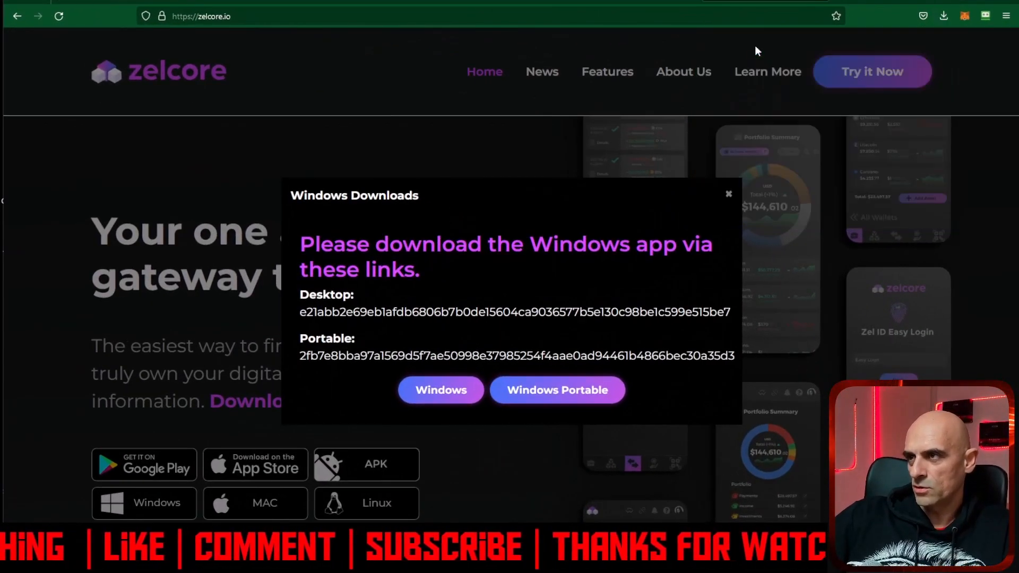
left_click(440, 389)
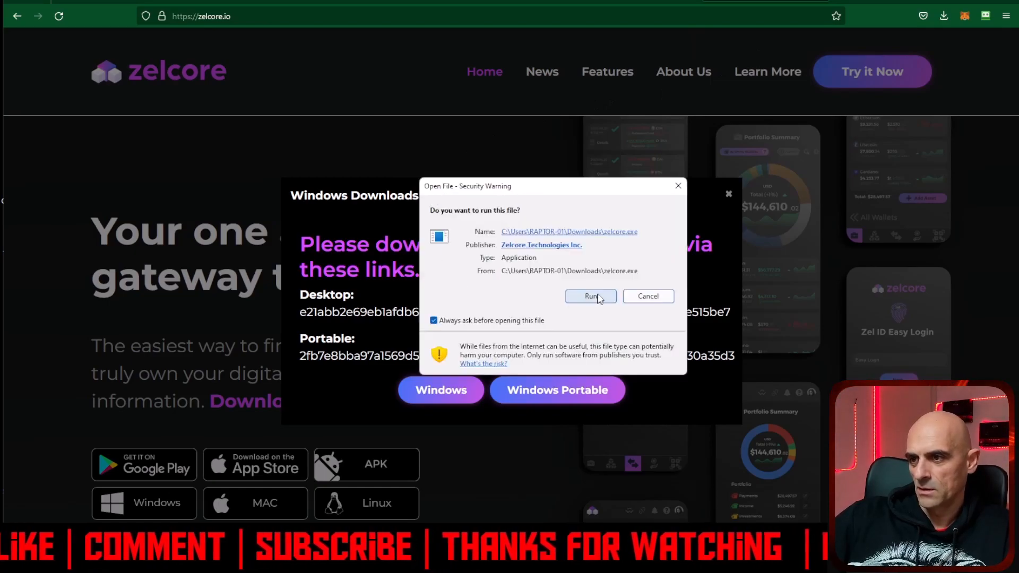
left_click(590, 296)
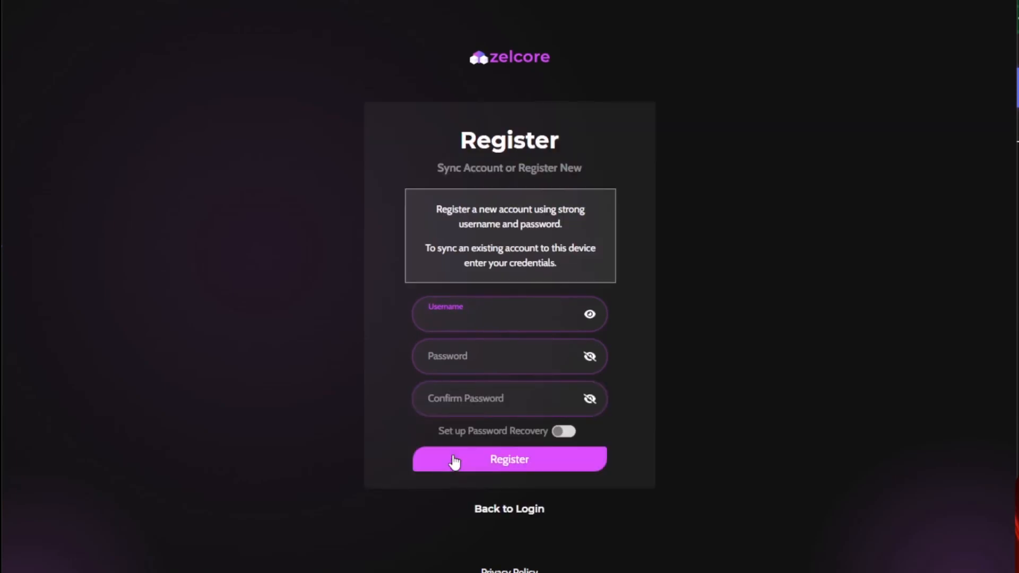
mouse_move(461, 141)
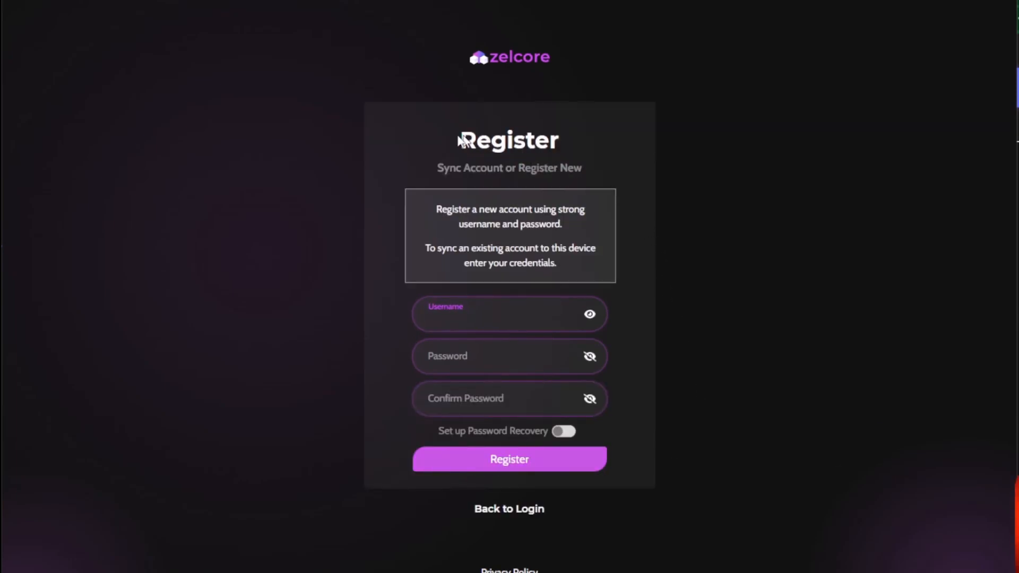
mouse_move(527, 145)
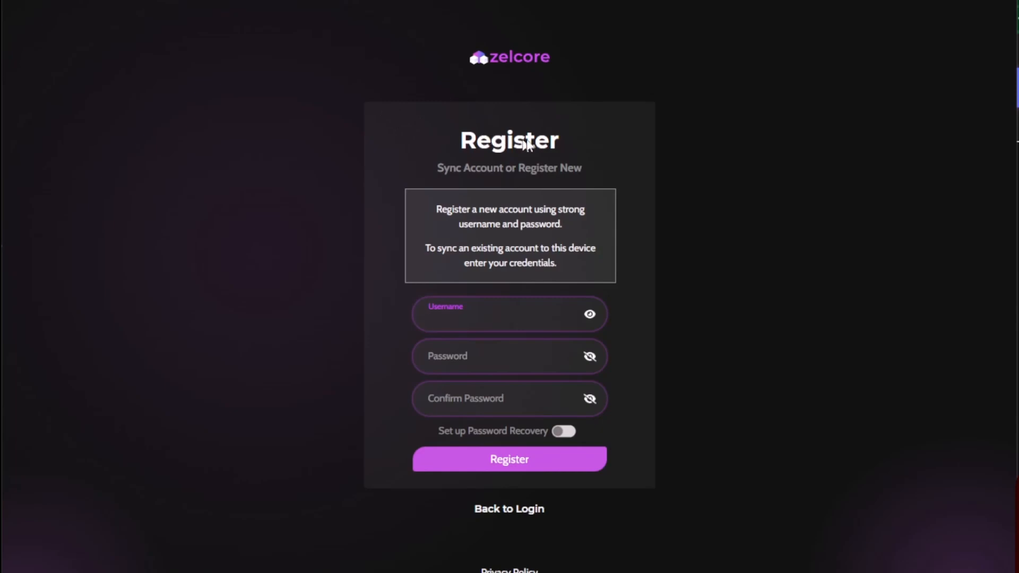
Step: Activate the Username field on the Register screen
left_click(509, 318)
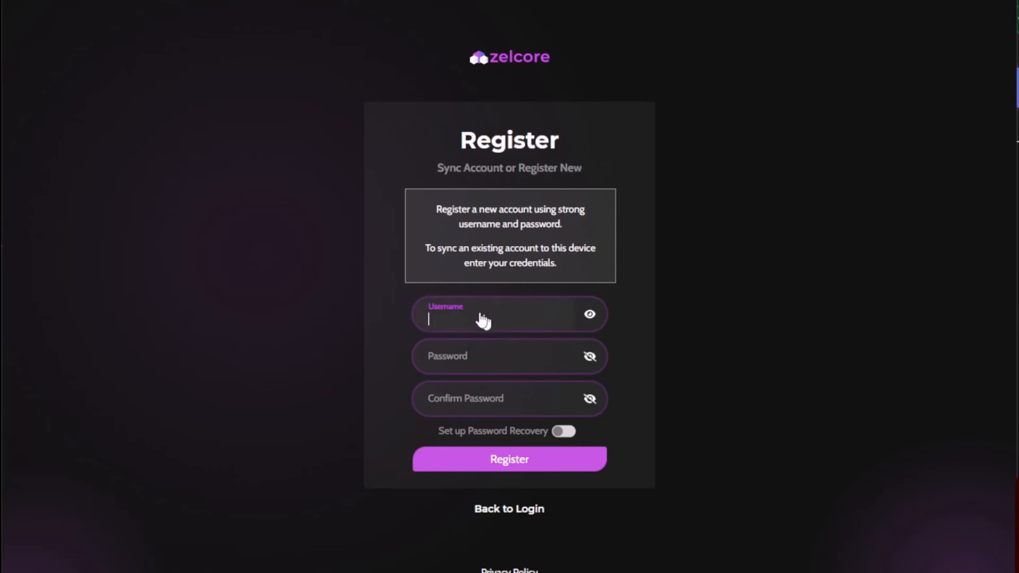
mouse_move(427, 380)
type("CryptoMKD")
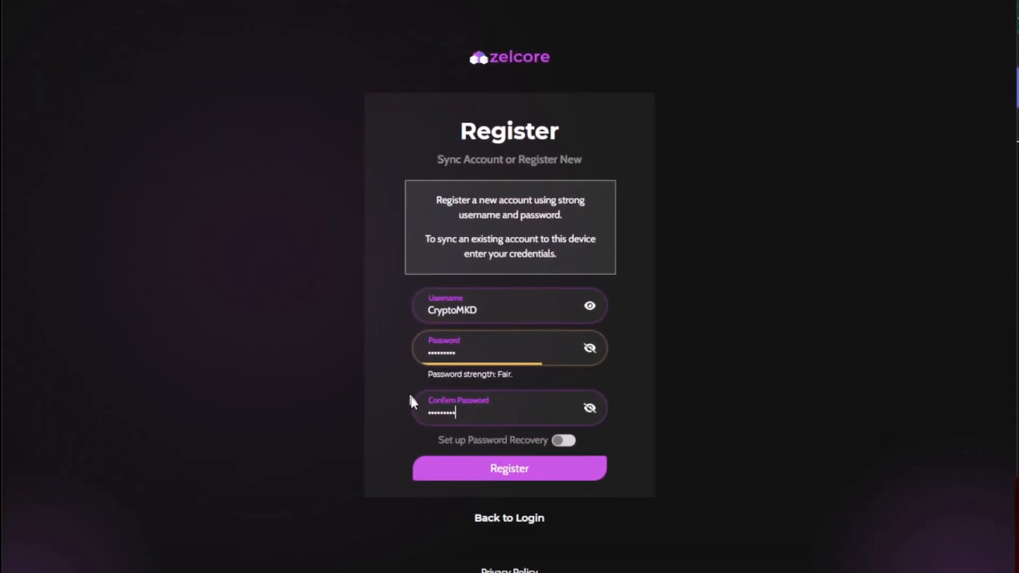
mouse_move(458, 452)
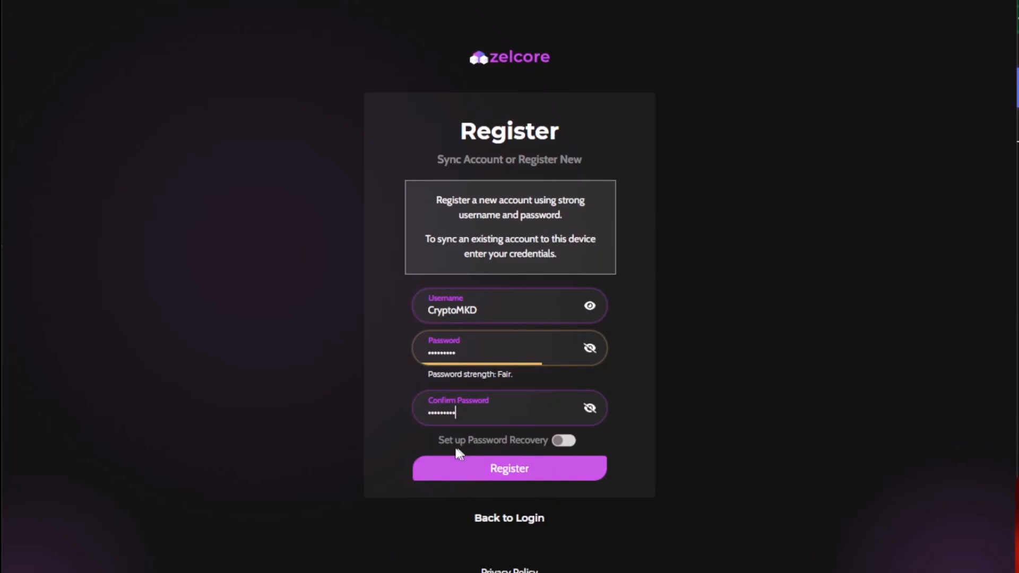
Step: Submit registration after confirming 'Yes, I have backed up my credentials'
left_click(509, 468)
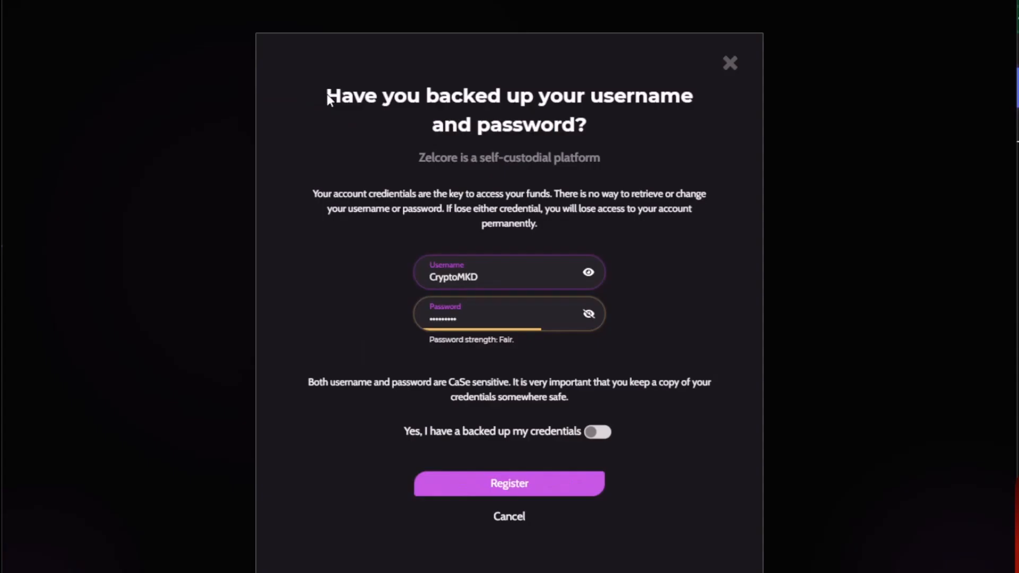
mouse_move(361, 104)
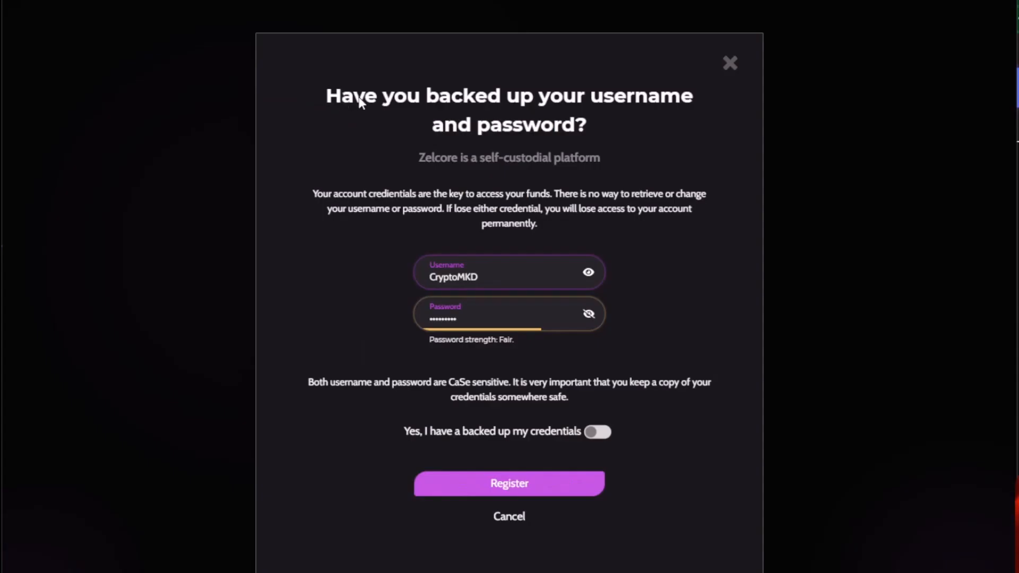
mouse_move(509, 147)
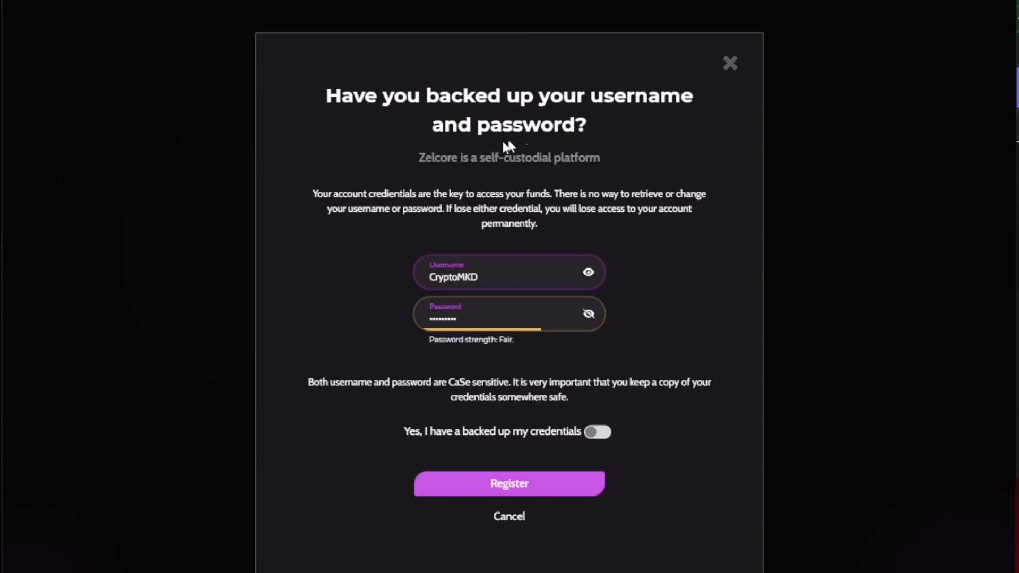
mouse_move(342, 383)
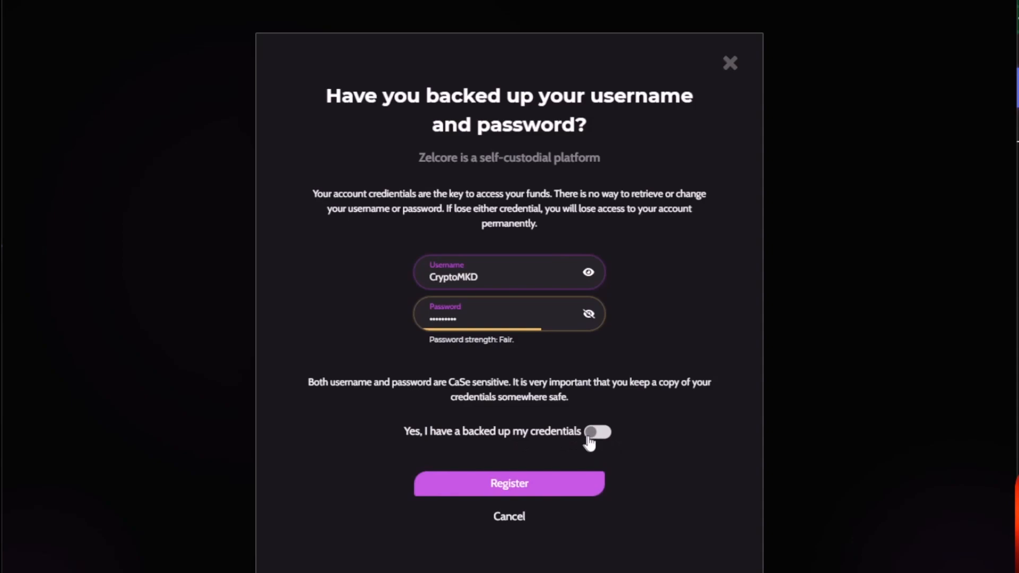
mouse_move(497, 438)
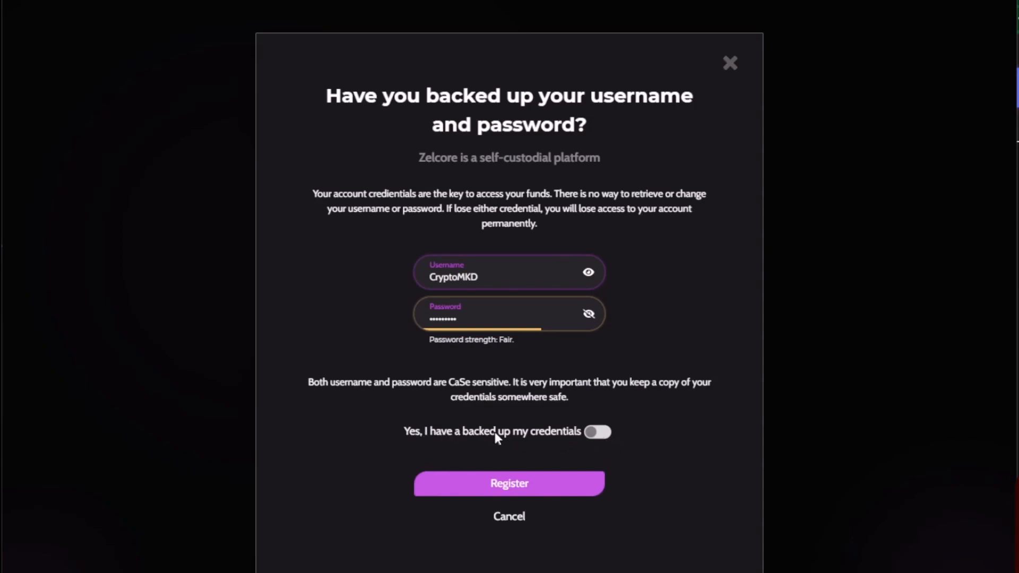
left_click(596, 431)
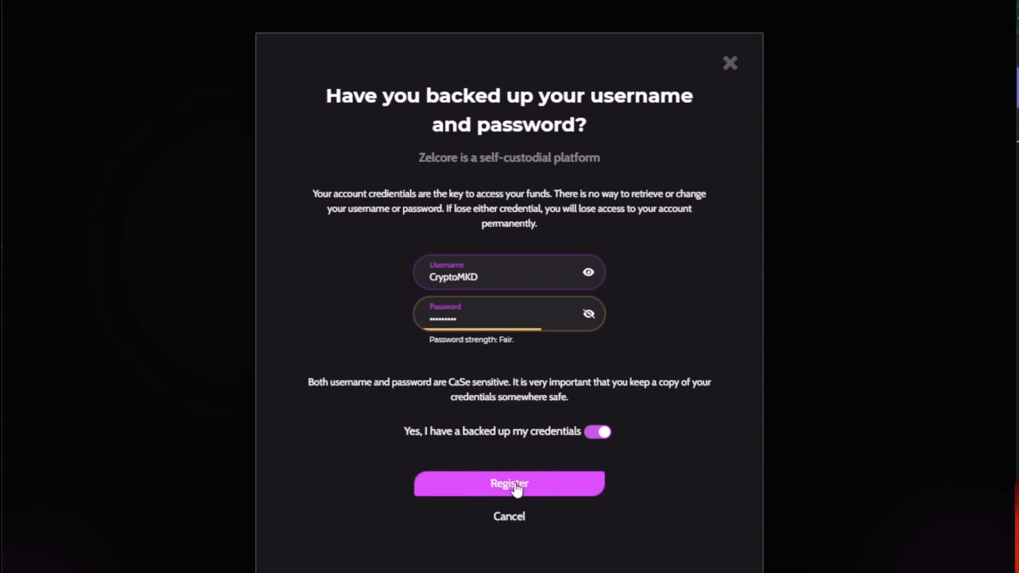
left_click(509, 483)
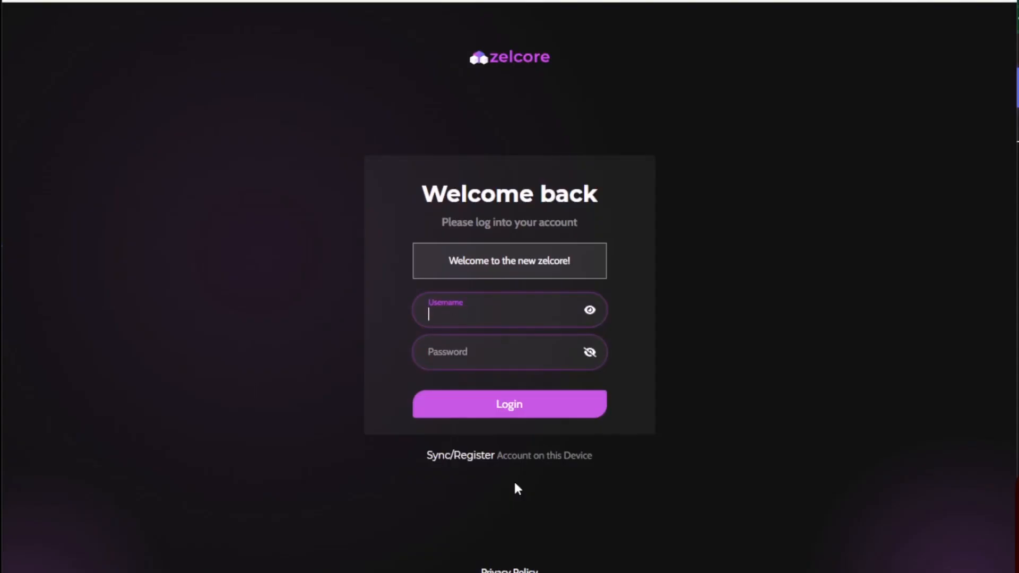
mouse_move(451, 35)
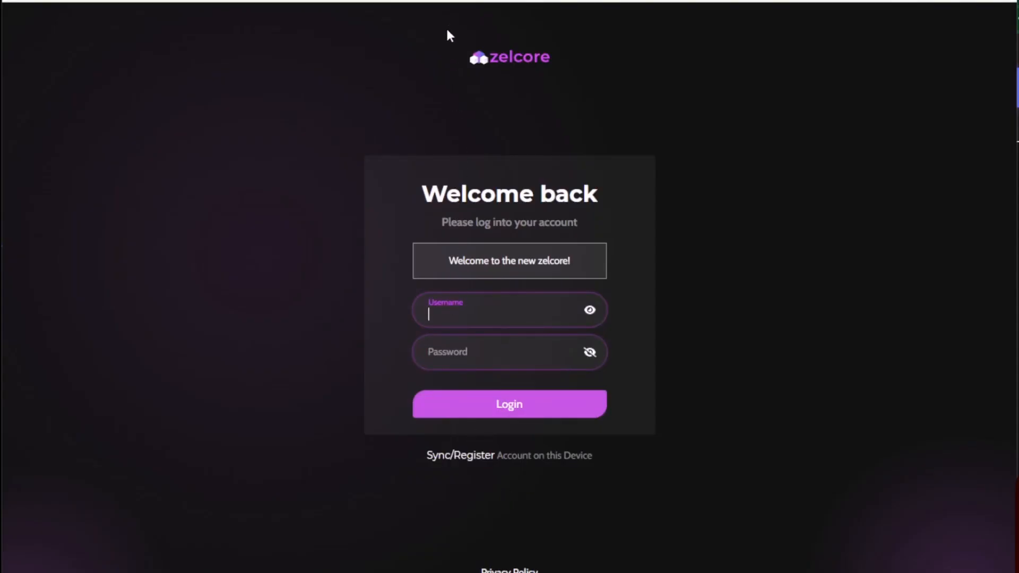
mouse_move(464, 137)
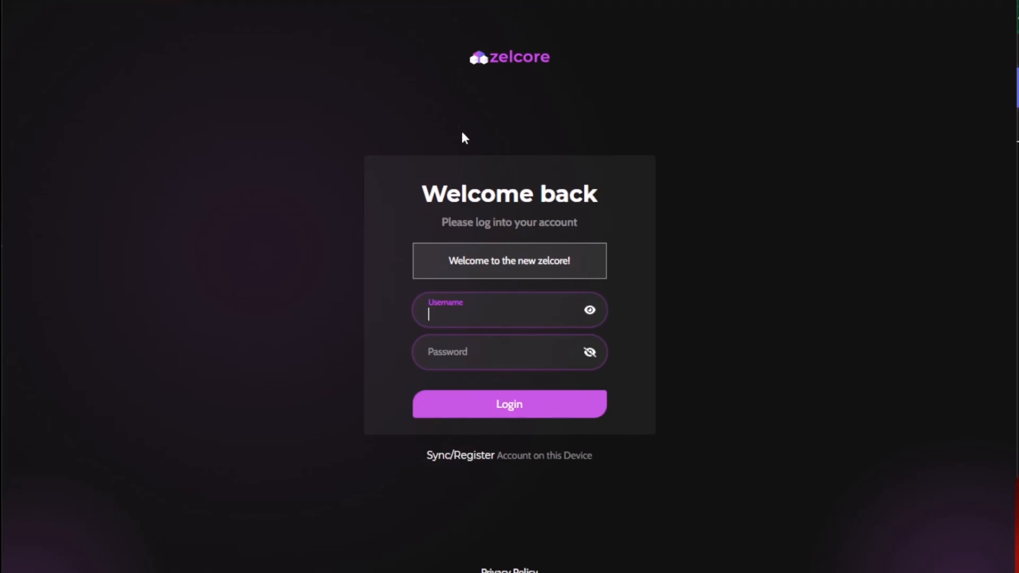
mouse_move(523, 185)
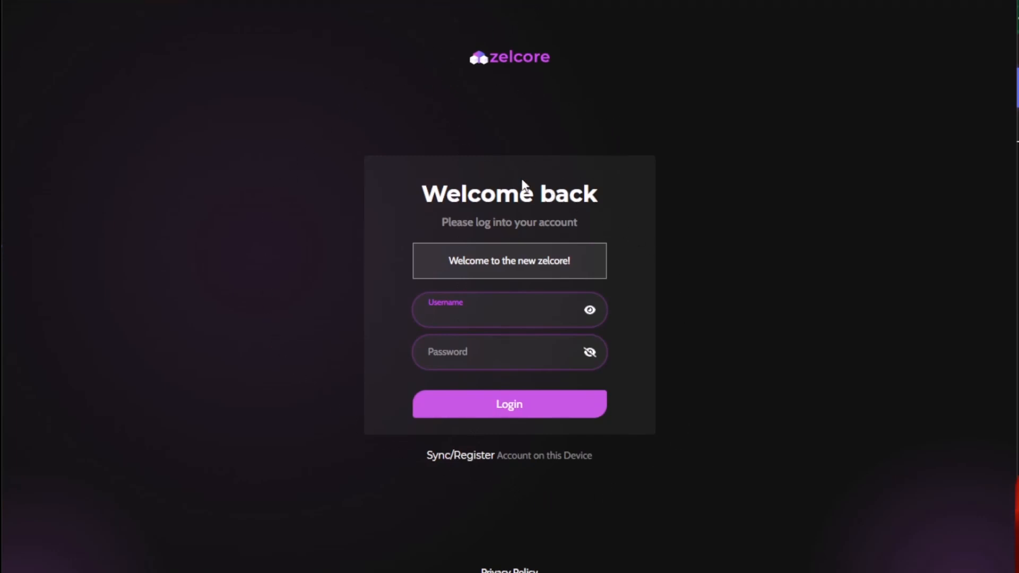
mouse_move(336, 270)
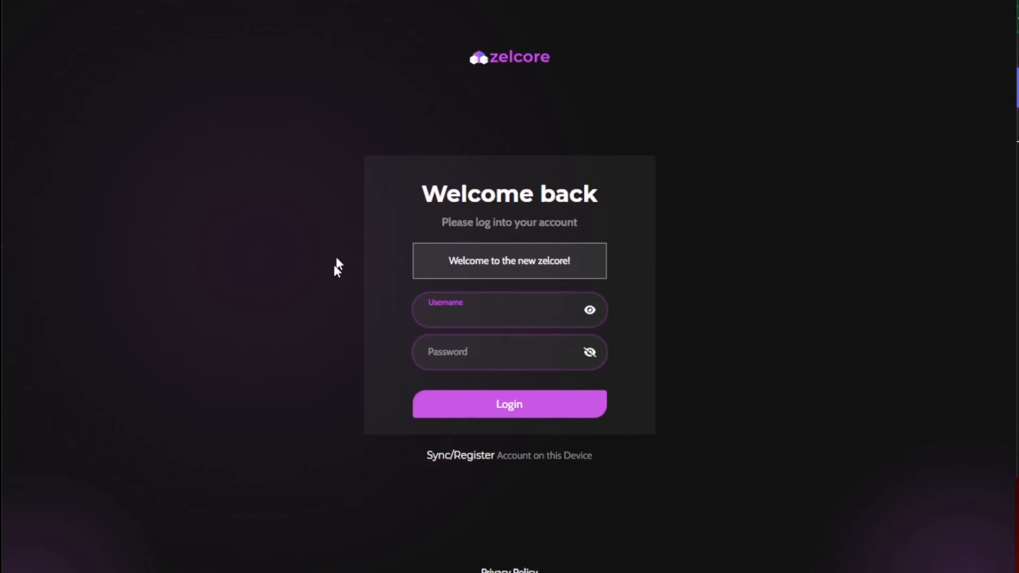
mouse_move(425, 130)
type("CryptoMKD")
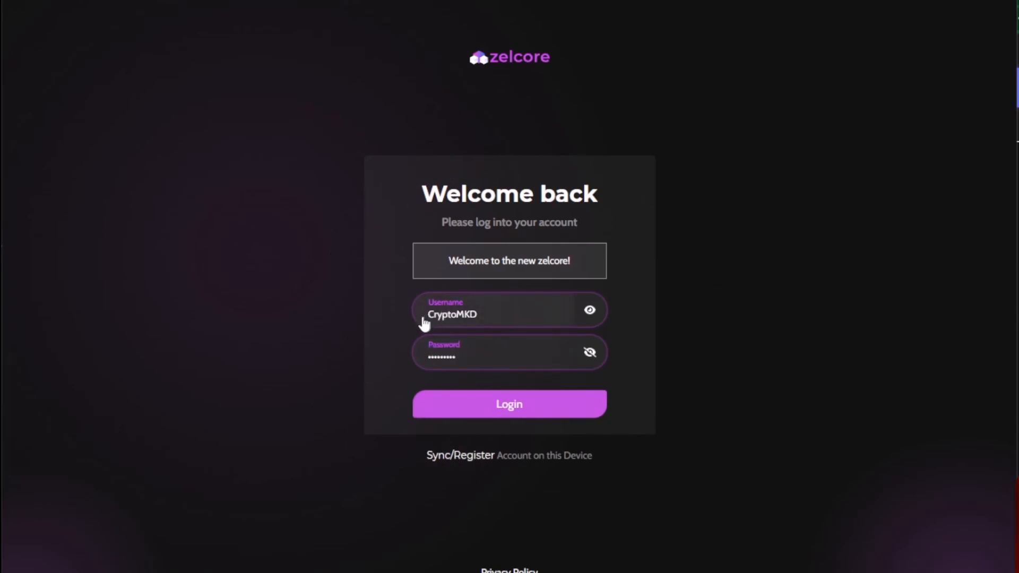
mouse_move(582, 421)
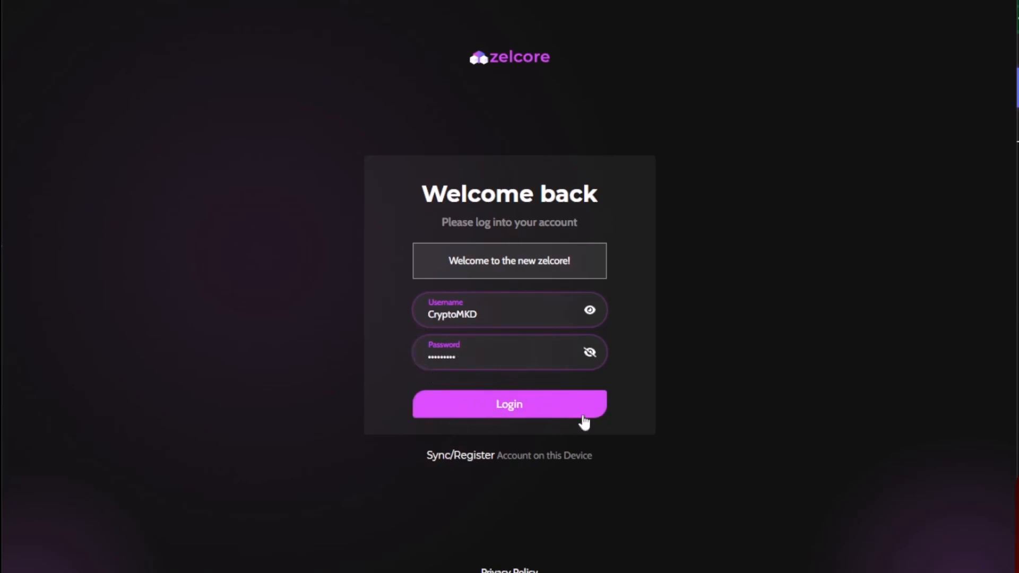
Step: Log in with the new account on the Welcome back screen
left_click(509, 403)
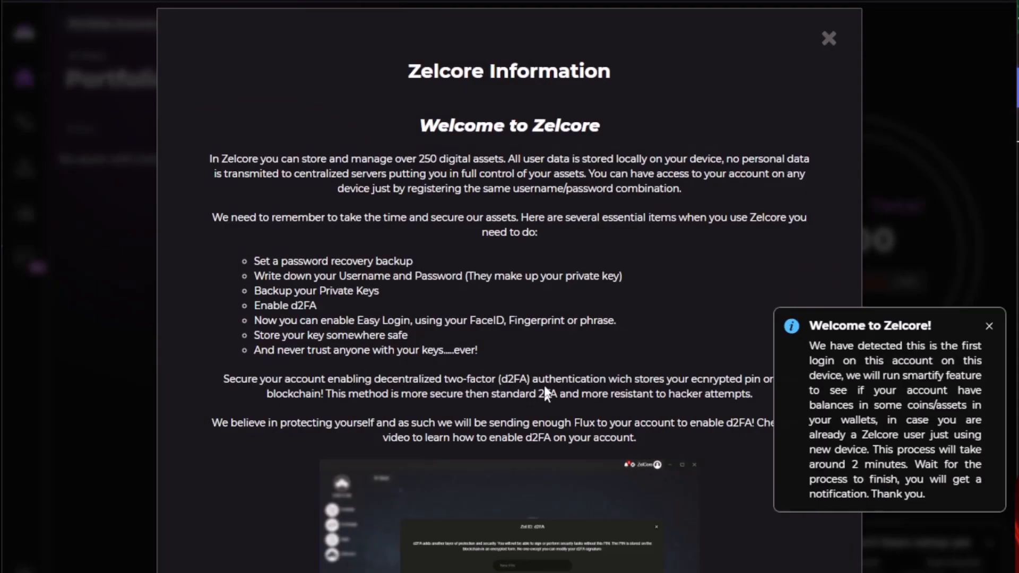
mouse_move(376, 117)
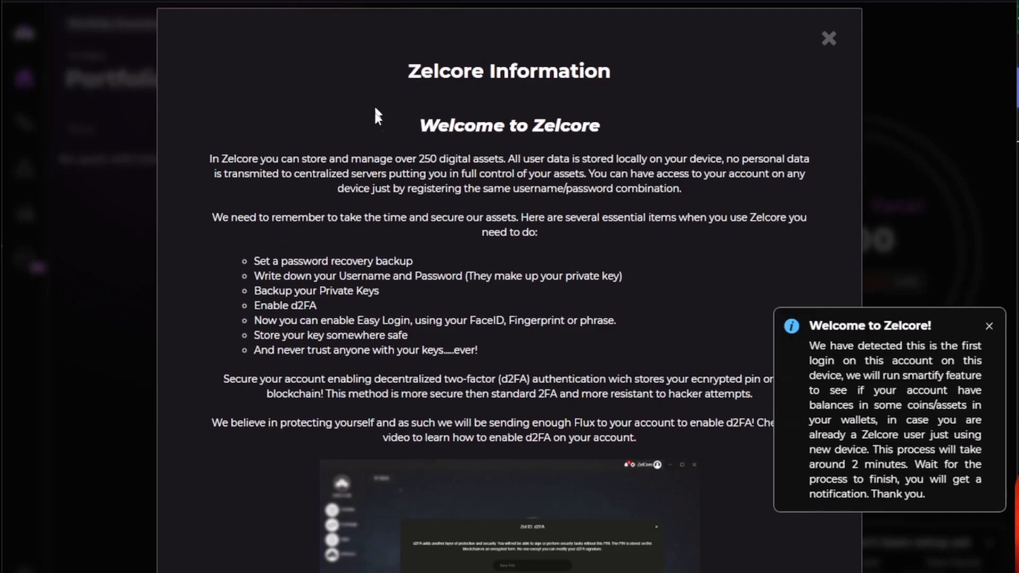
mouse_move(821, 52)
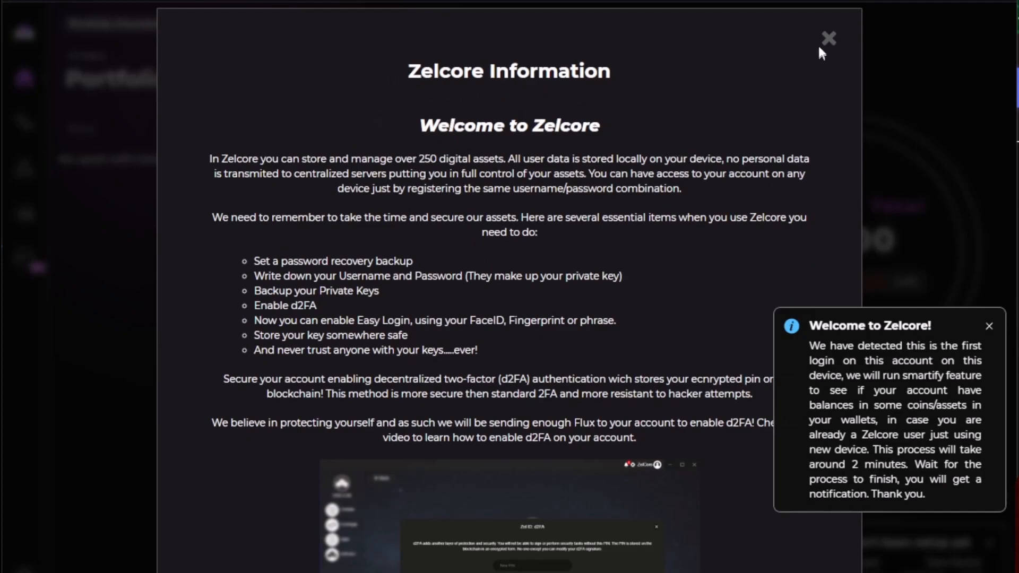
Step: Close the Zelcore Information window and the Welcome and d2FA notifications
left_click(828, 37)
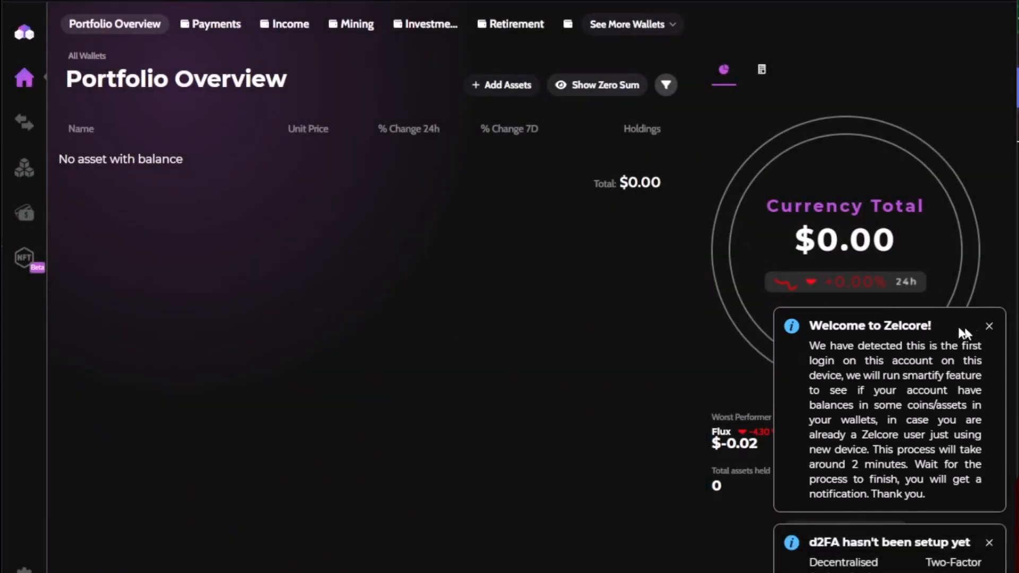
left_click(989, 325)
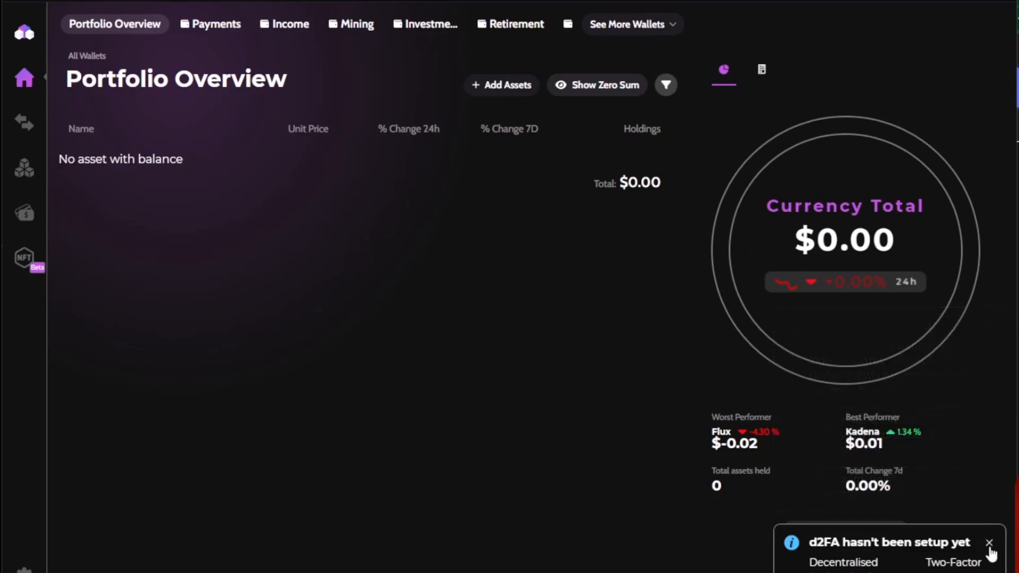
left_click(988, 542)
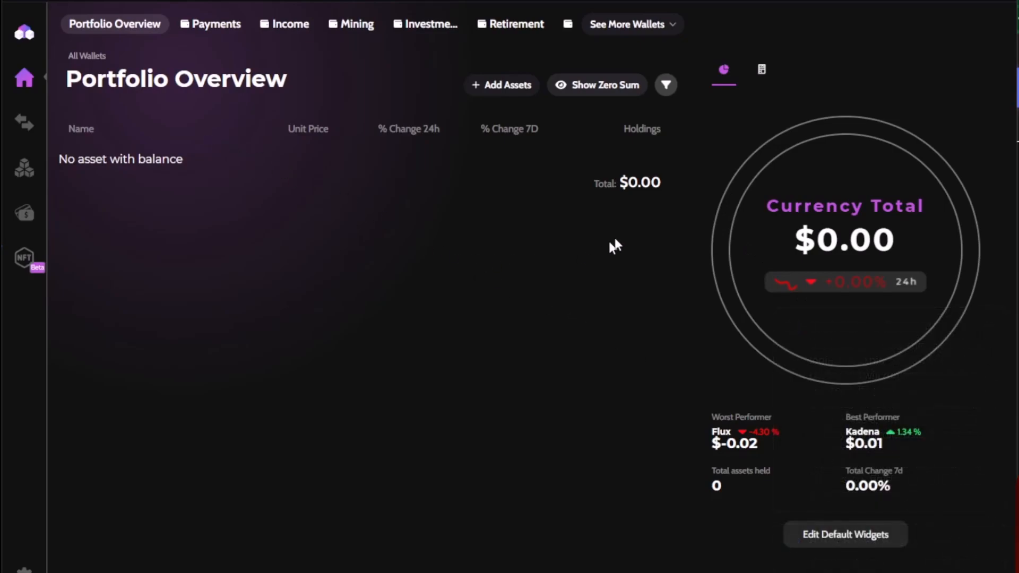
mouse_move(122, 31)
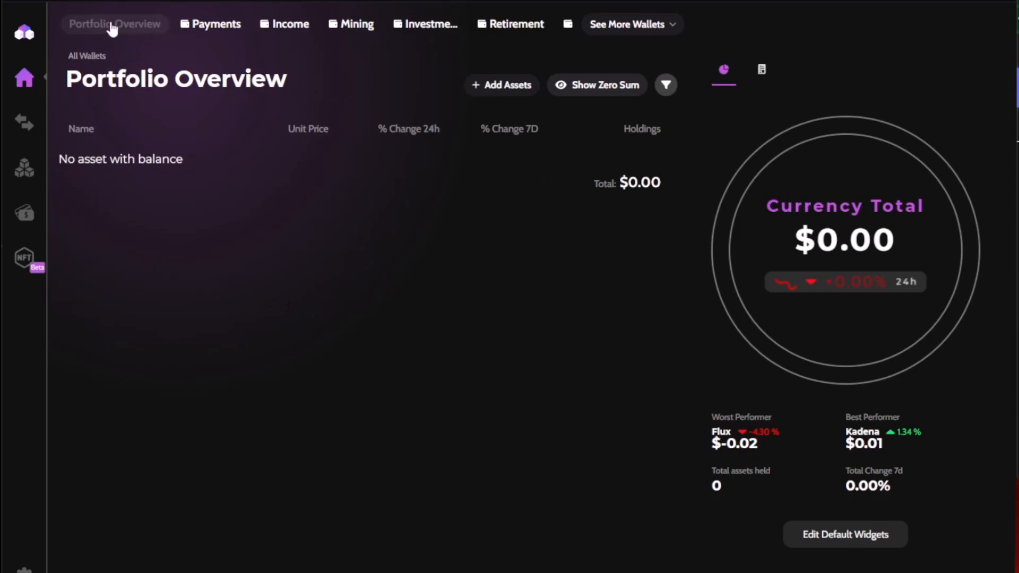
mouse_move(293, 121)
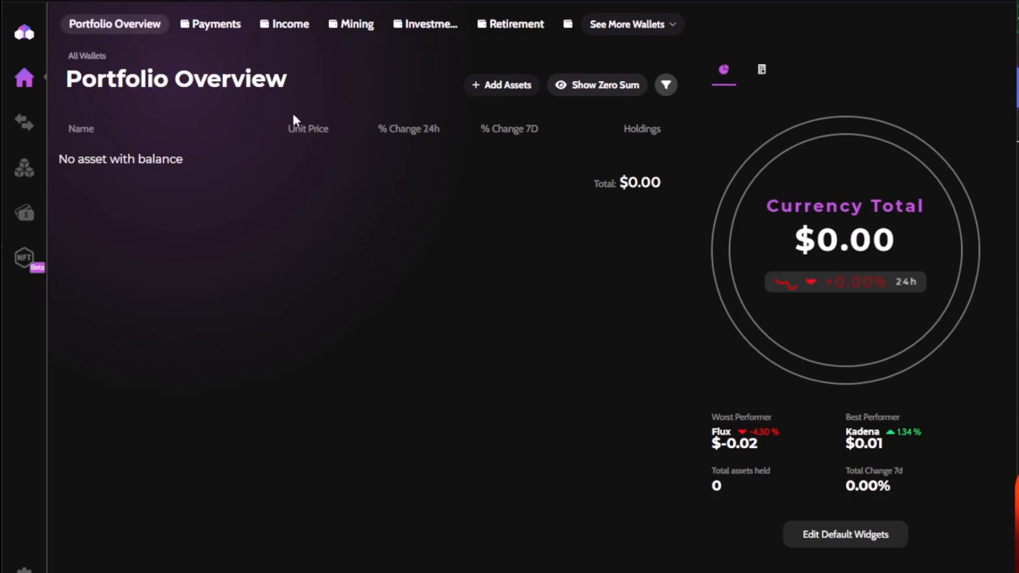
mouse_move(783, 269)
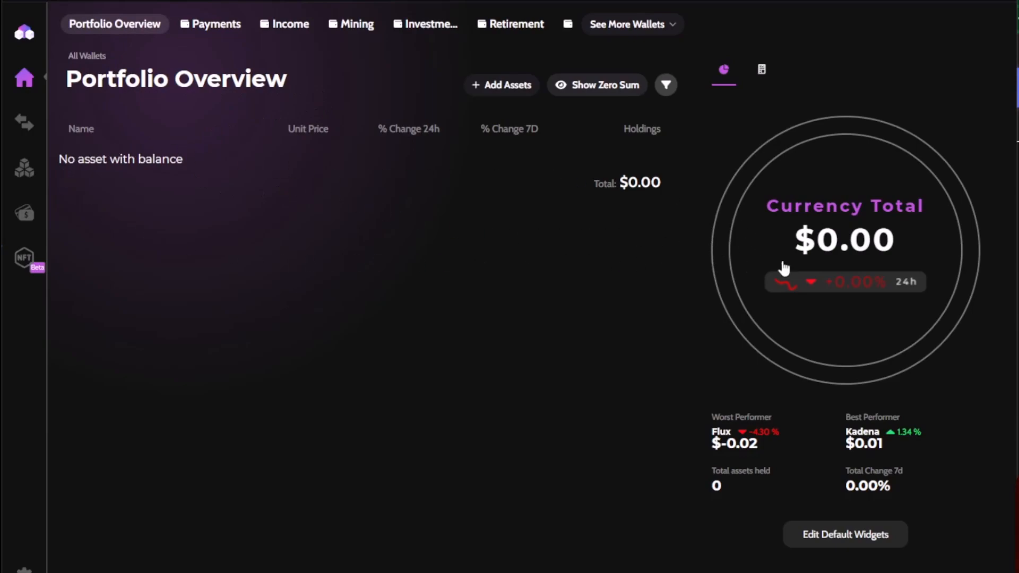
mouse_move(614, 436)
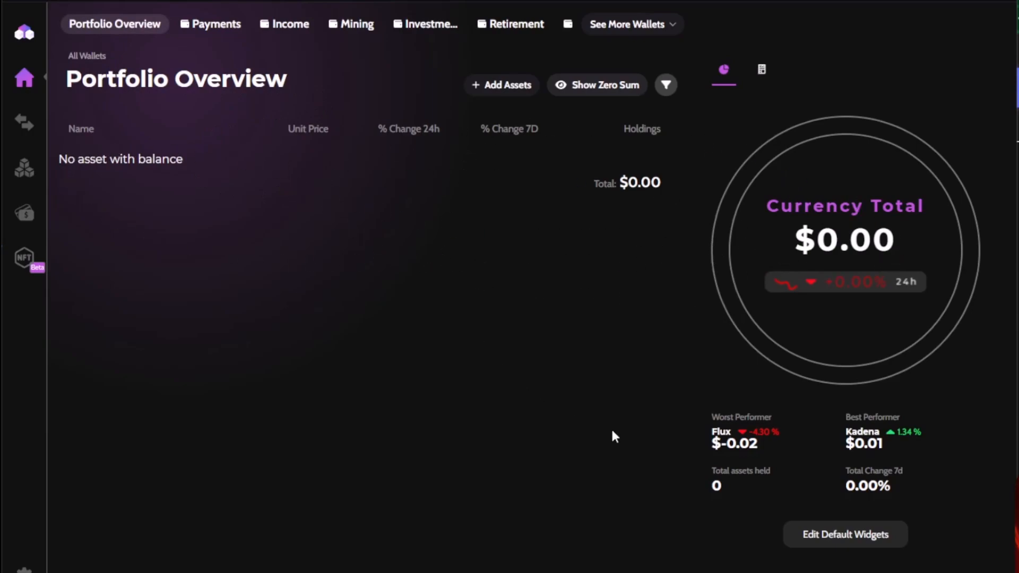
mouse_move(349, 306)
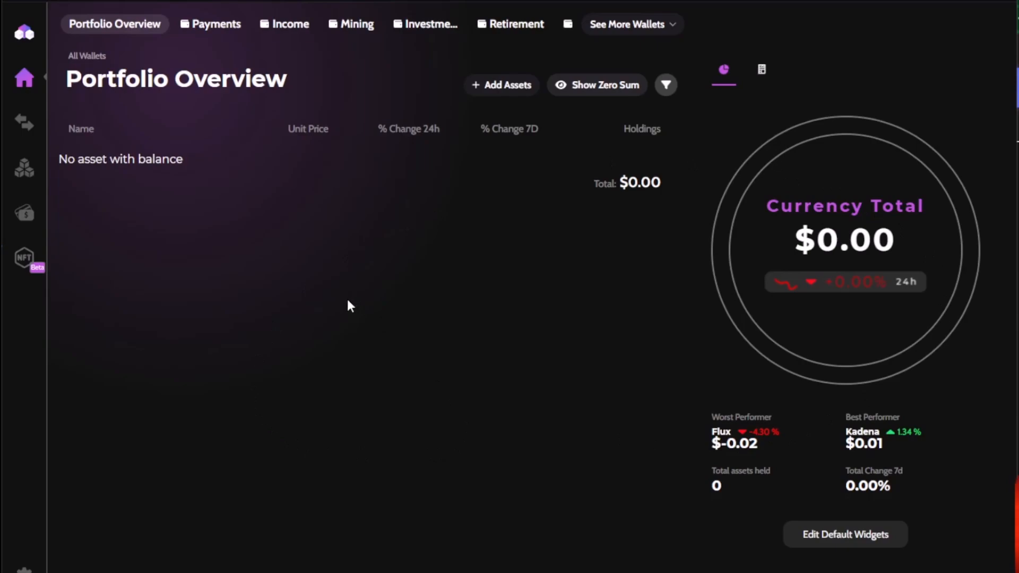
mouse_move(337, 314)
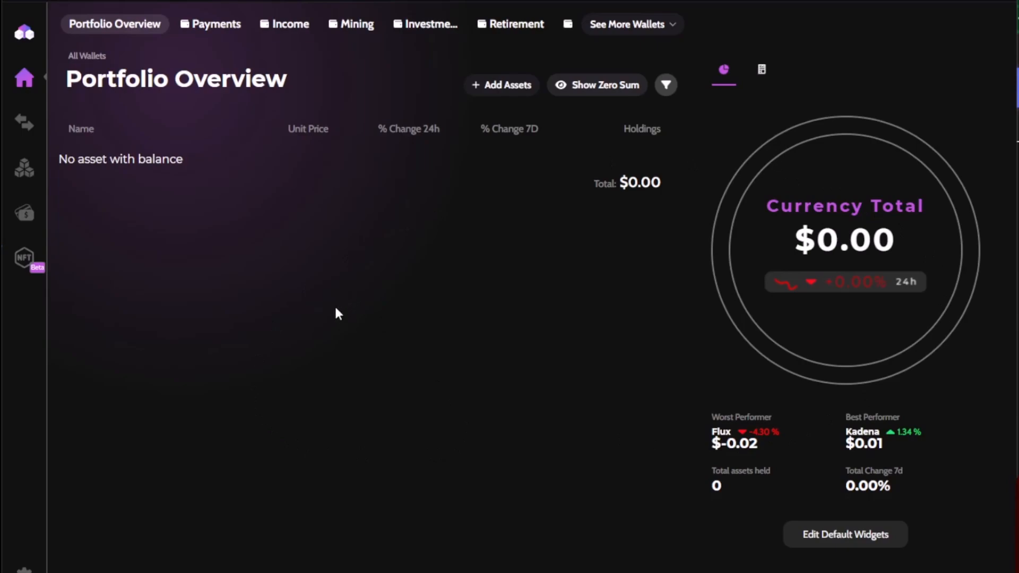
mouse_move(350, 236)
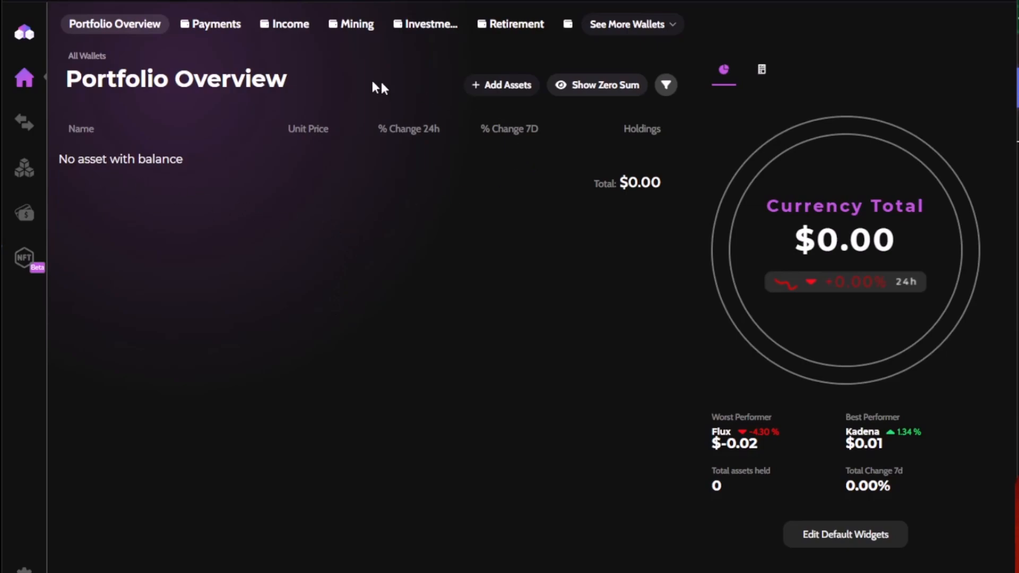
mouse_move(486, 139)
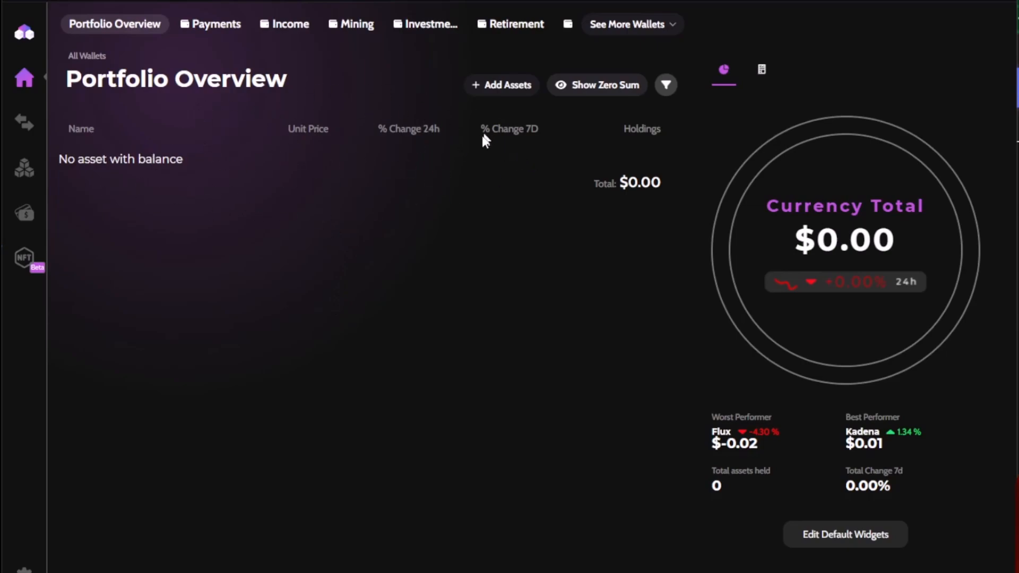
mouse_move(494, 97)
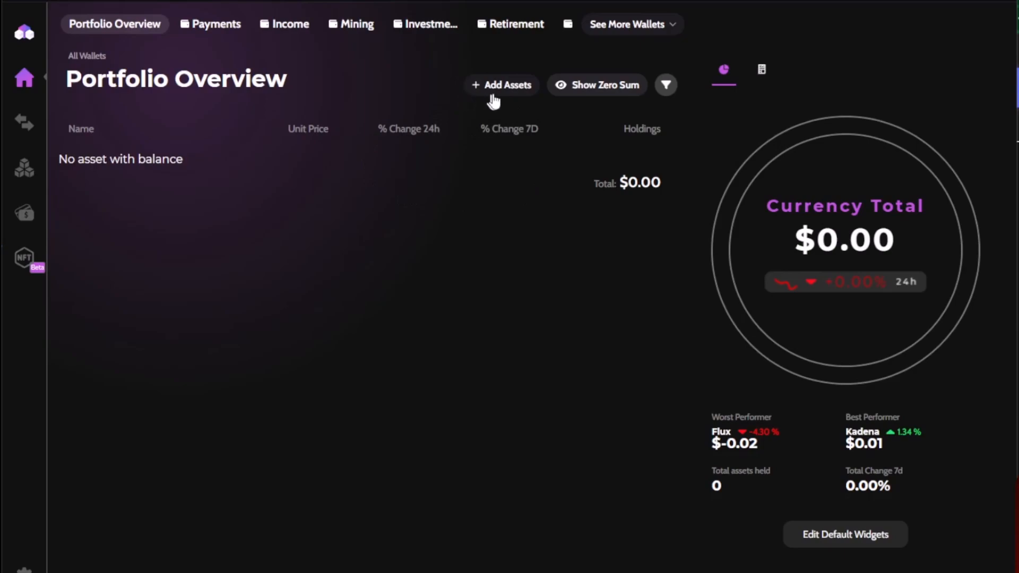
left_click(507, 84)
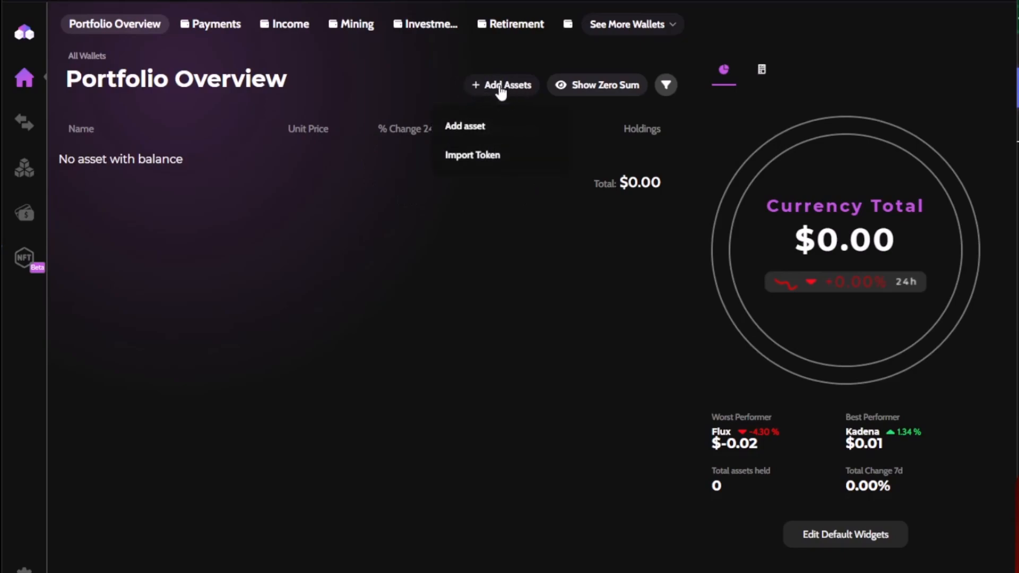
mouse_move(485, 126)
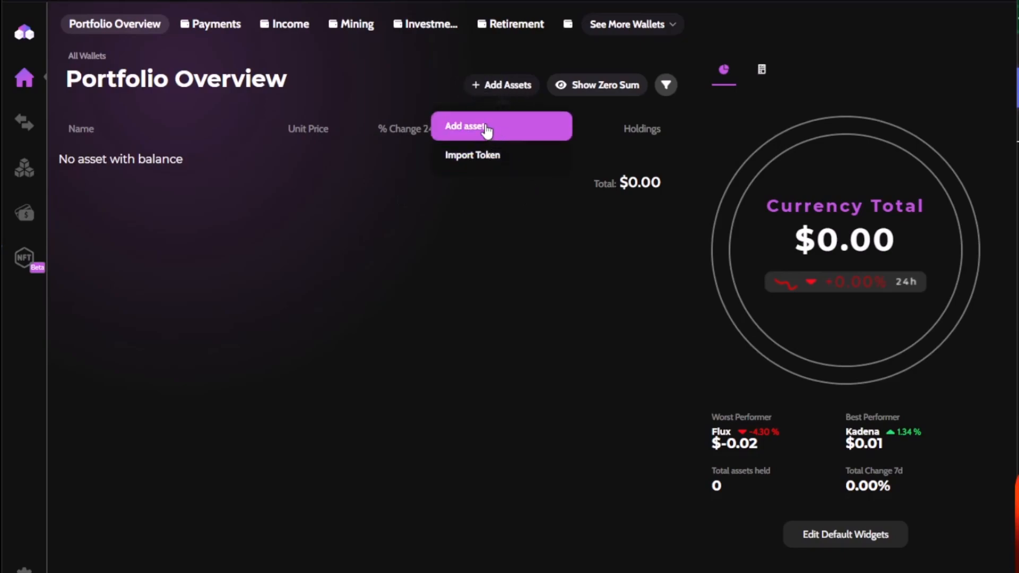
mouse_move(492, 85)
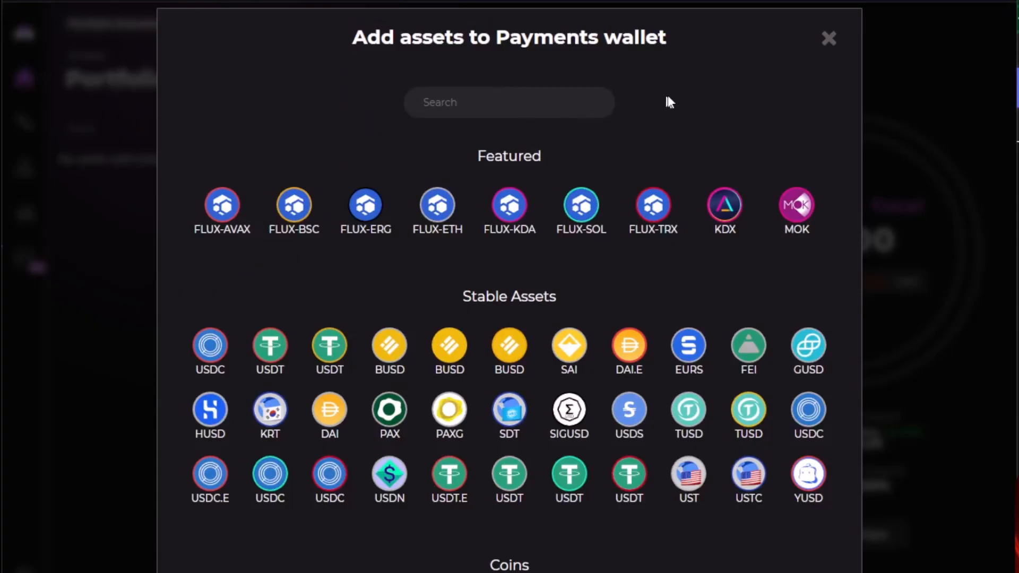
mouse_move(570, 190)
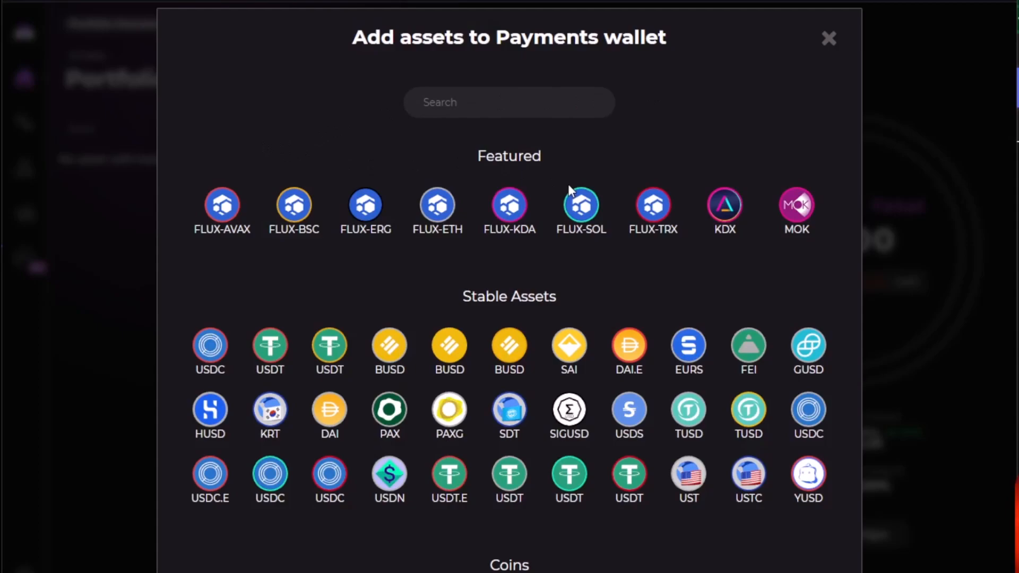
mouse_move(712, 280)
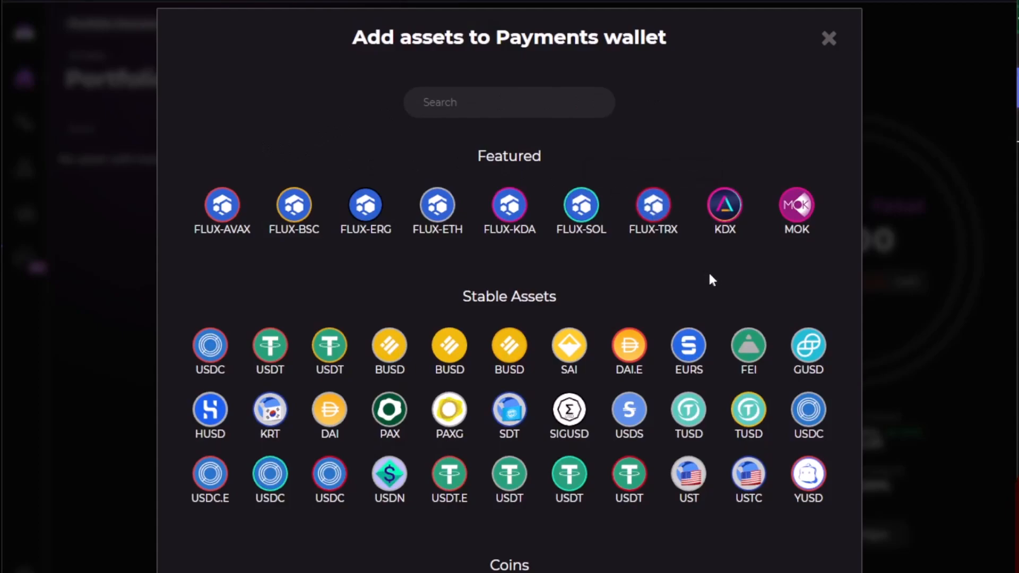
scroll("down", 3)
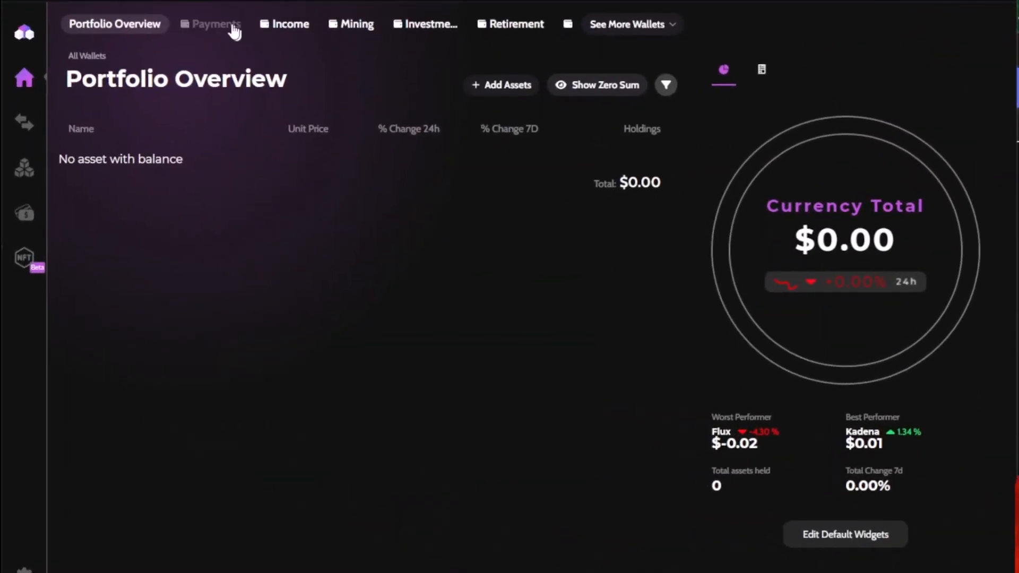
Step: Switch between the Payments and Mining wallet tabs, ending on the empty Mining wallet
left_click(211, 24)
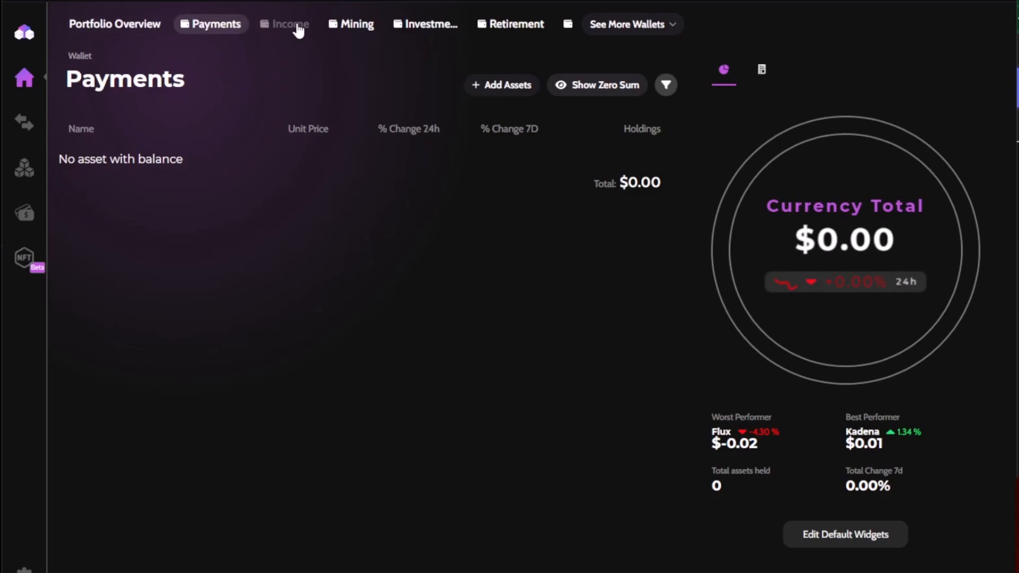
left_click(356, 24)
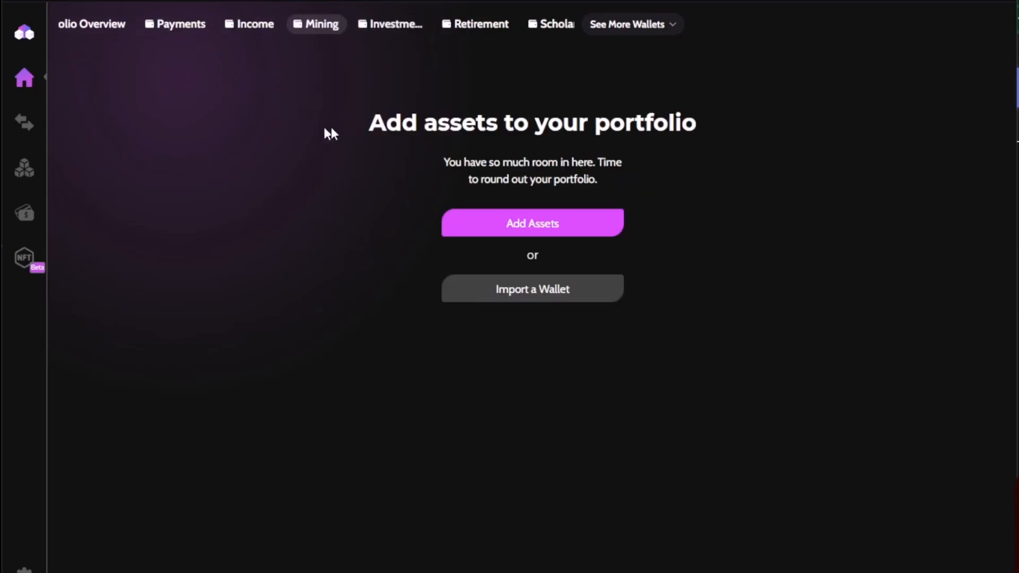
mouse_move(633, 216)
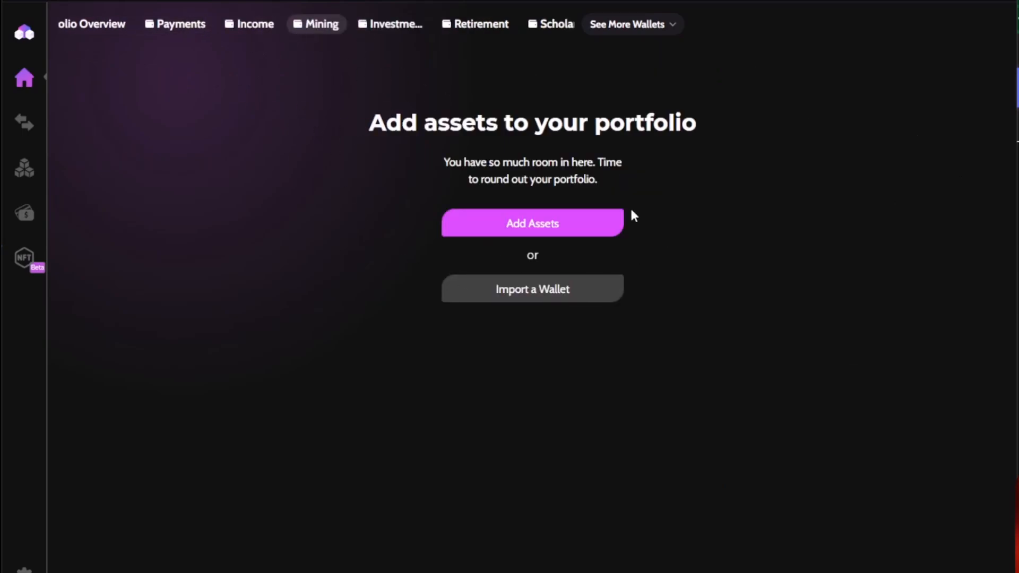
mouse_move(497, 252)
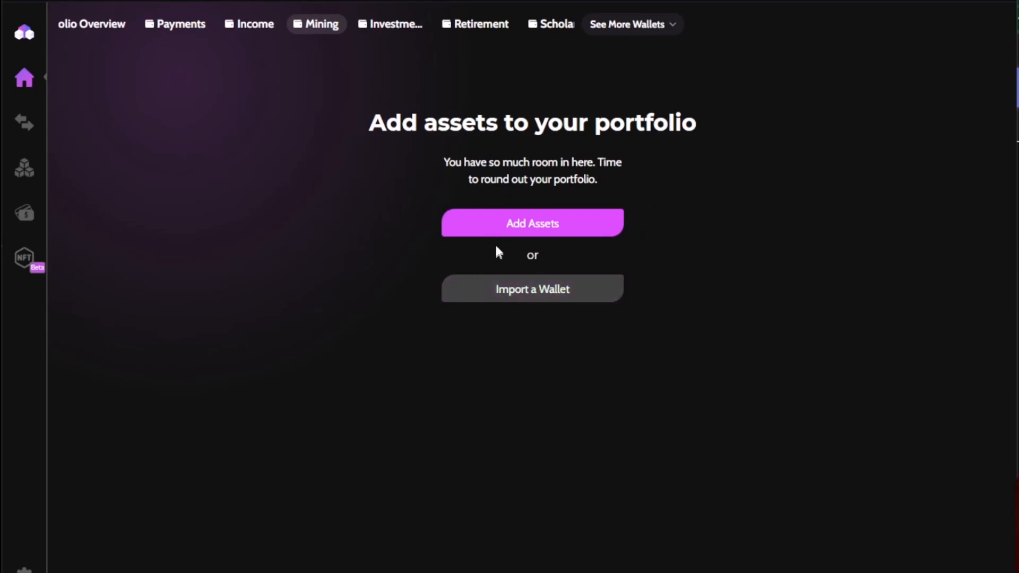
mouse_move(165, 35)
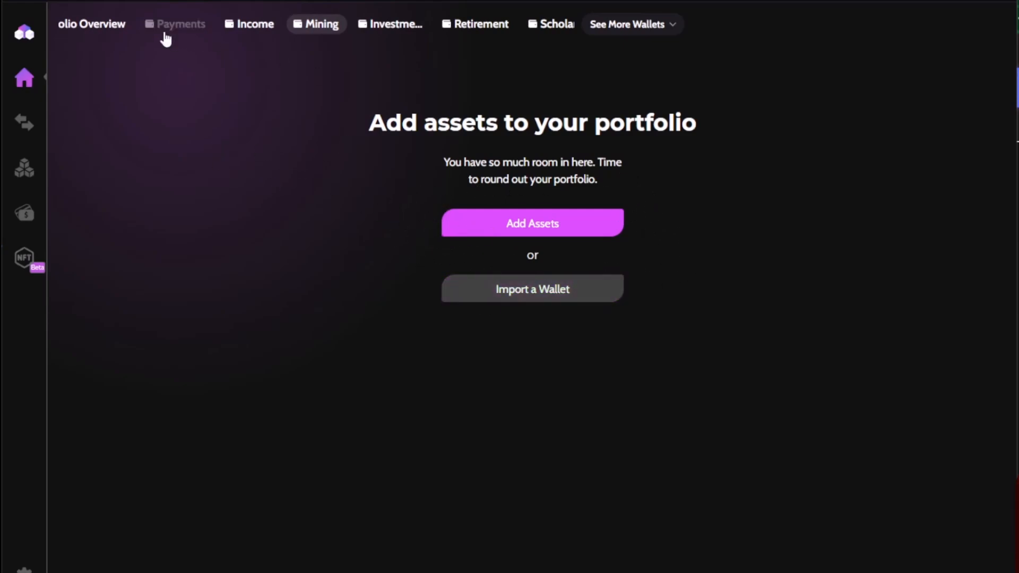
left_click(180, 24)
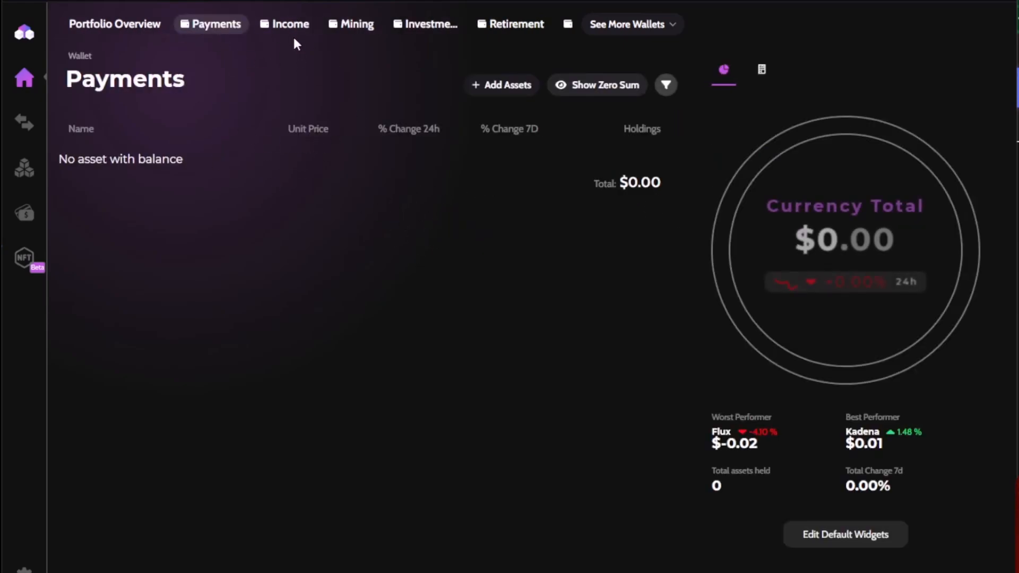
left_click(356, 24)
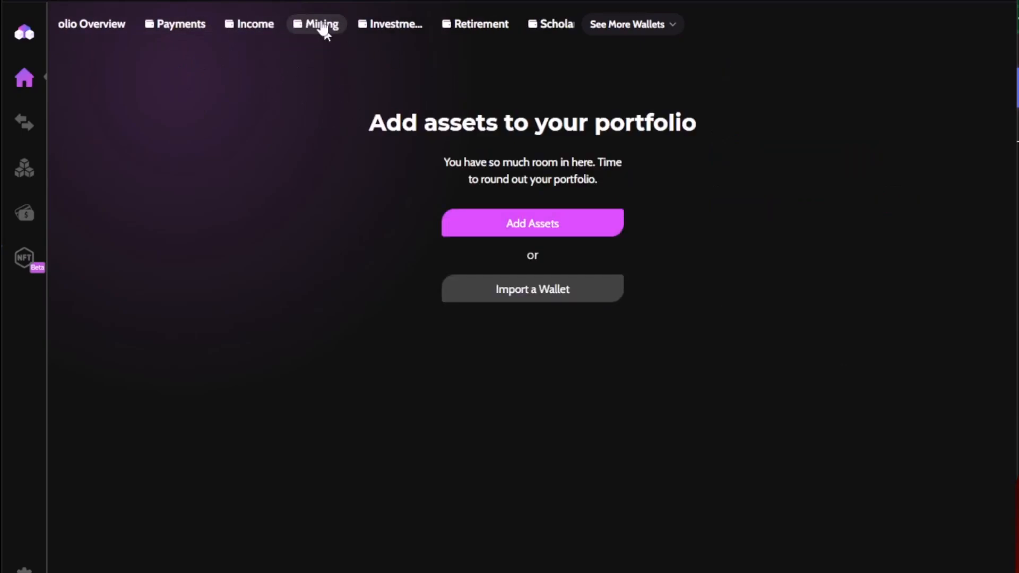
mouse_move(373, 171)
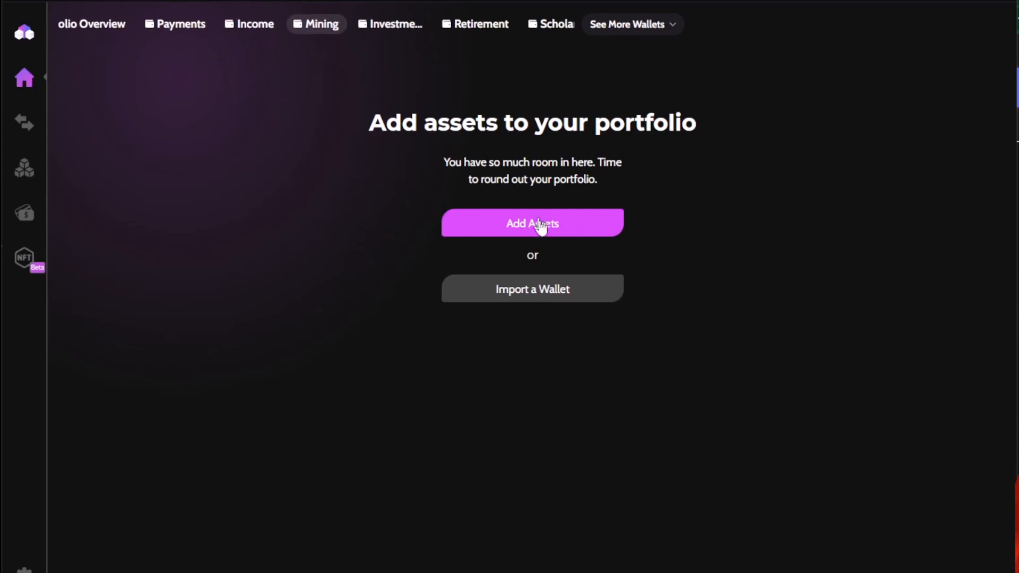
mouse_move(307, 16)
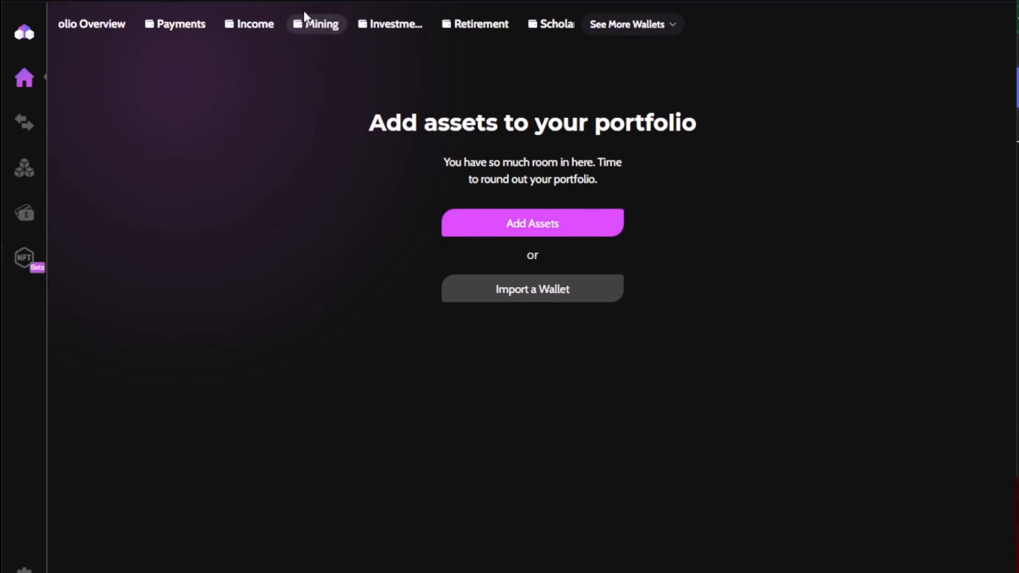
mouse_move(318, 27)
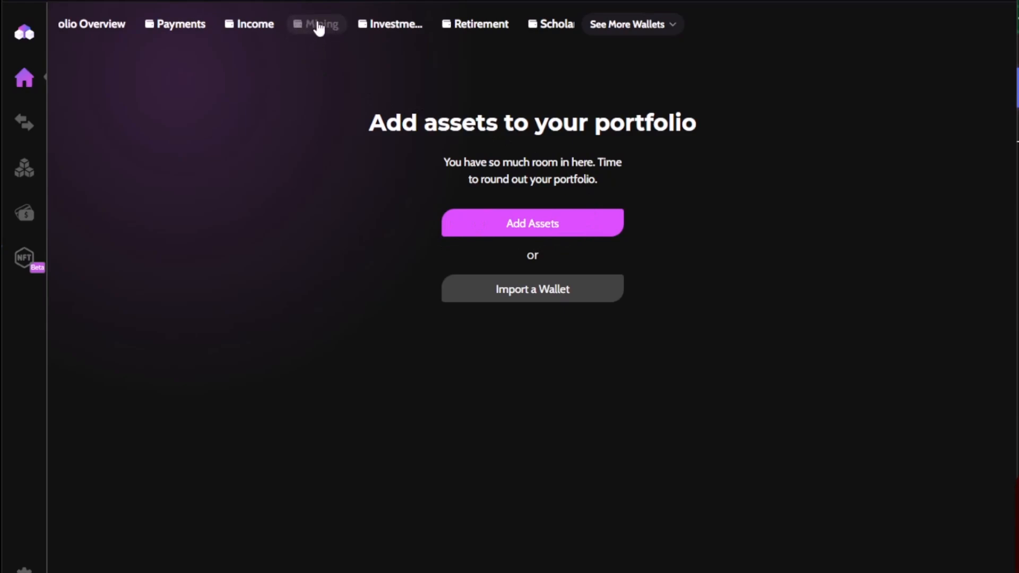
mouse_move(439, 235)
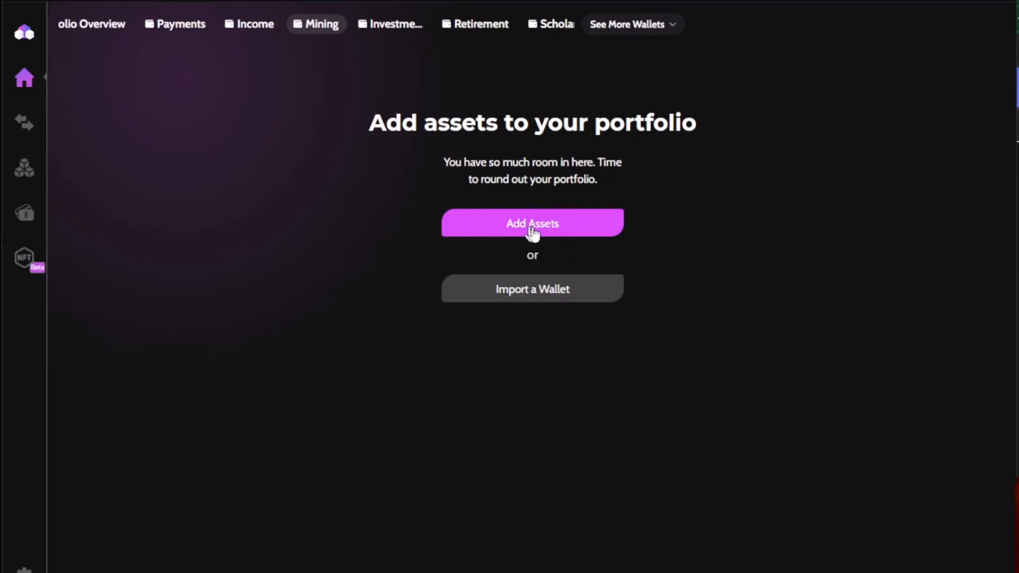
Step: Open Add Assets on the empty Mining wallet page
left_click(532, 223)
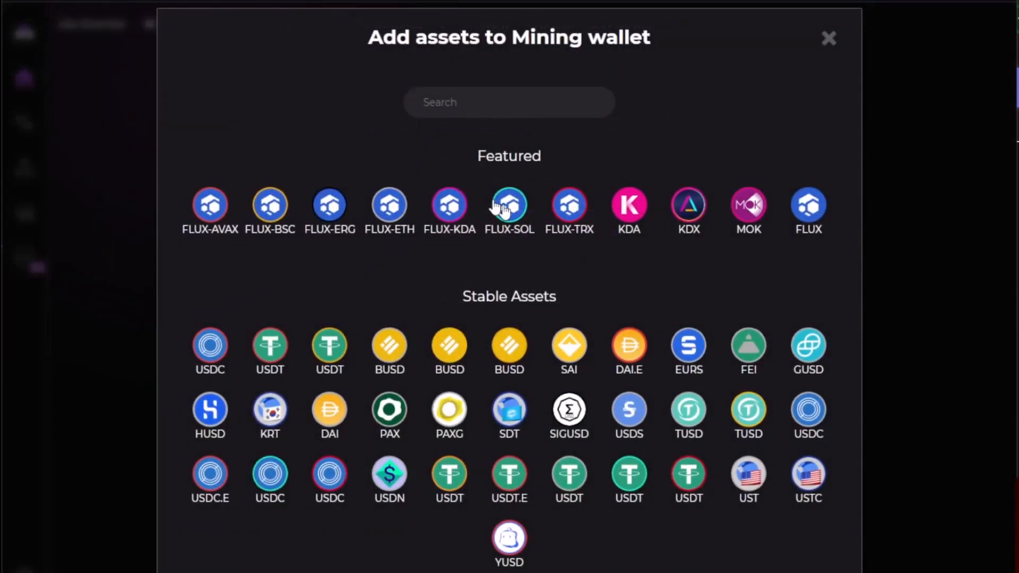
mouse_move(352, 118)
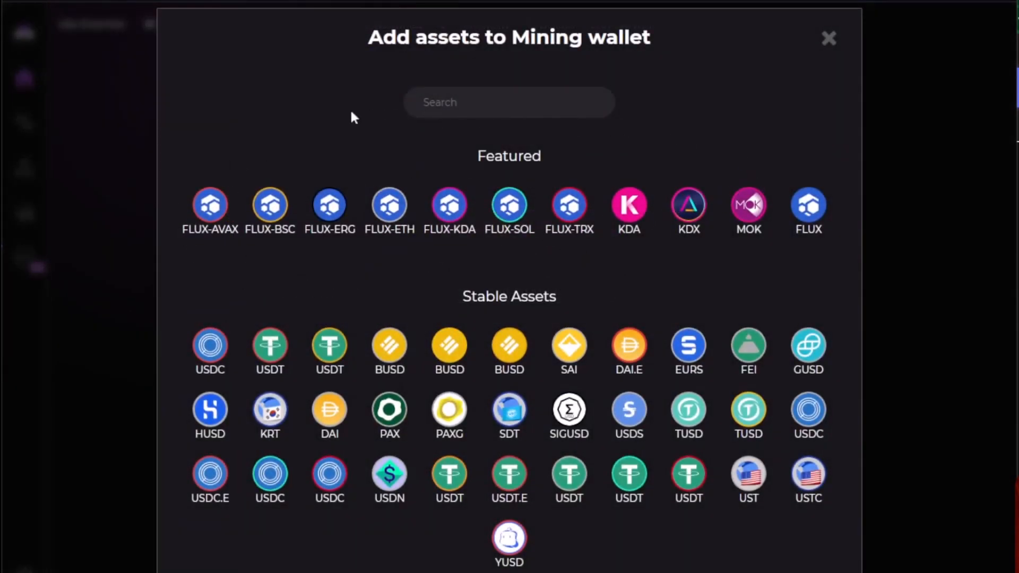
mouse_move(591, 51)
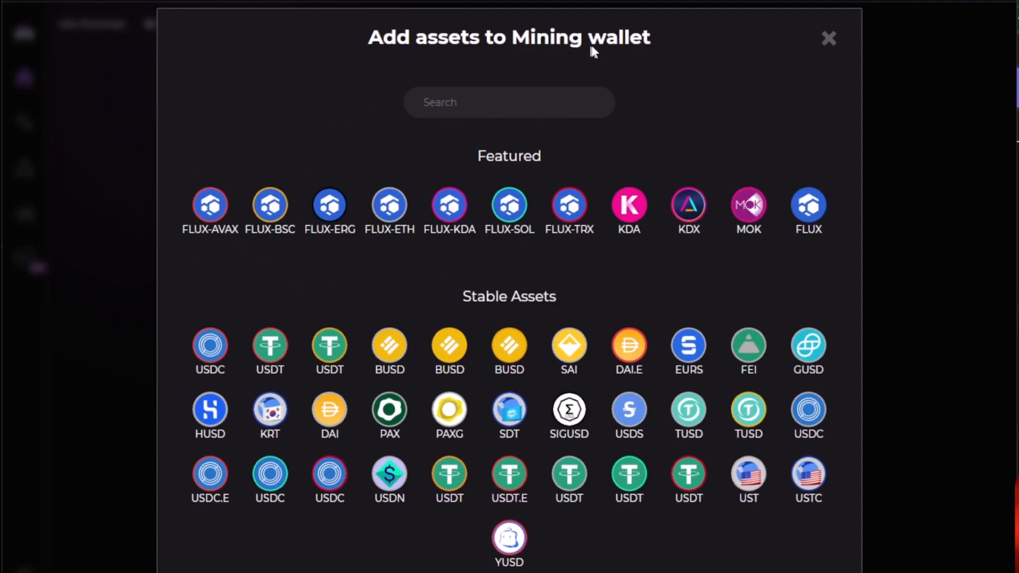
mouse_move(688, 205)
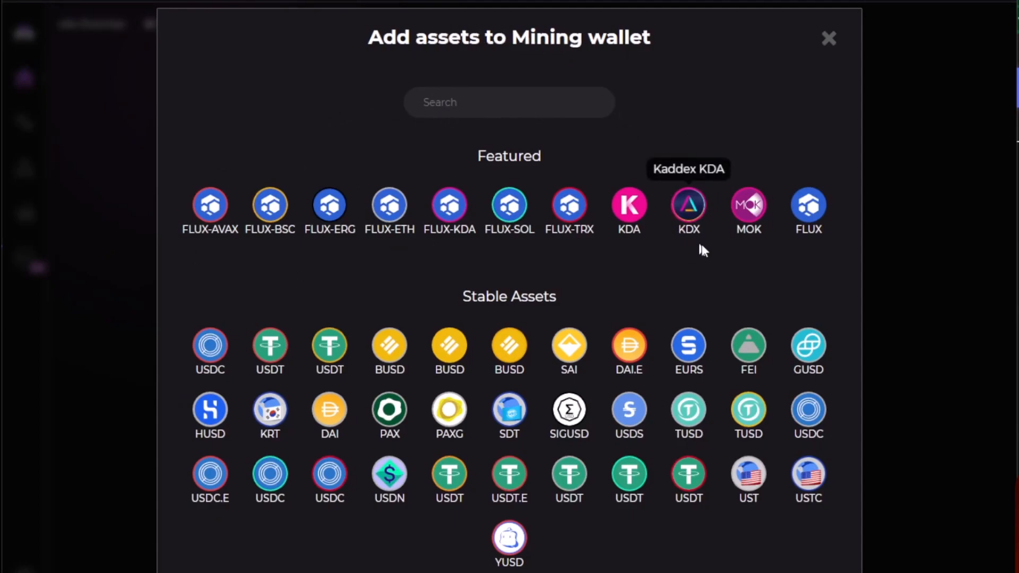
mouse_move(808, 208)
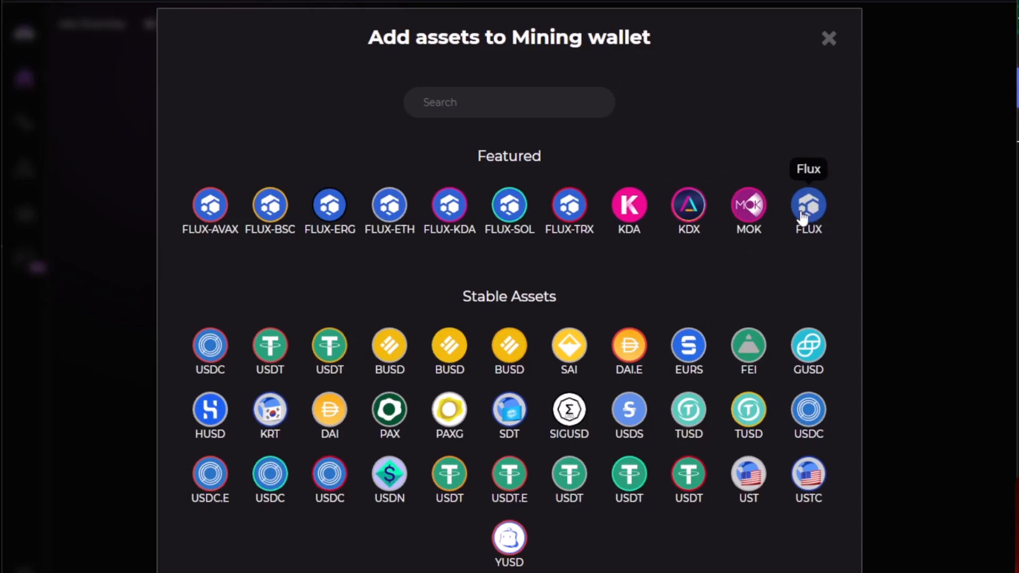
mouse_move(809, 215)
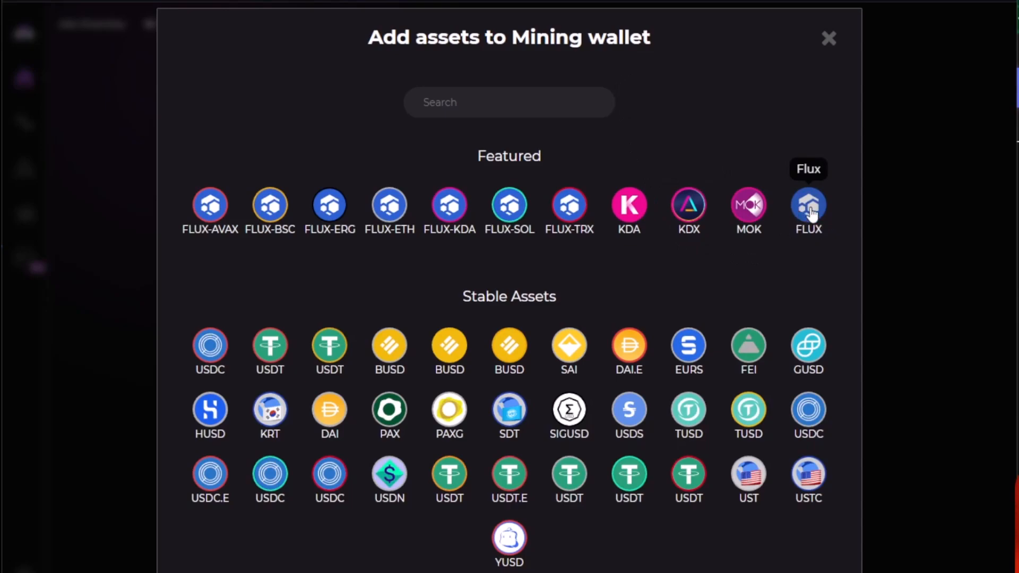
Step: Add FLUX to Mining, show zero-balance assets, and open Flux's receive address
left_click(828, 38)
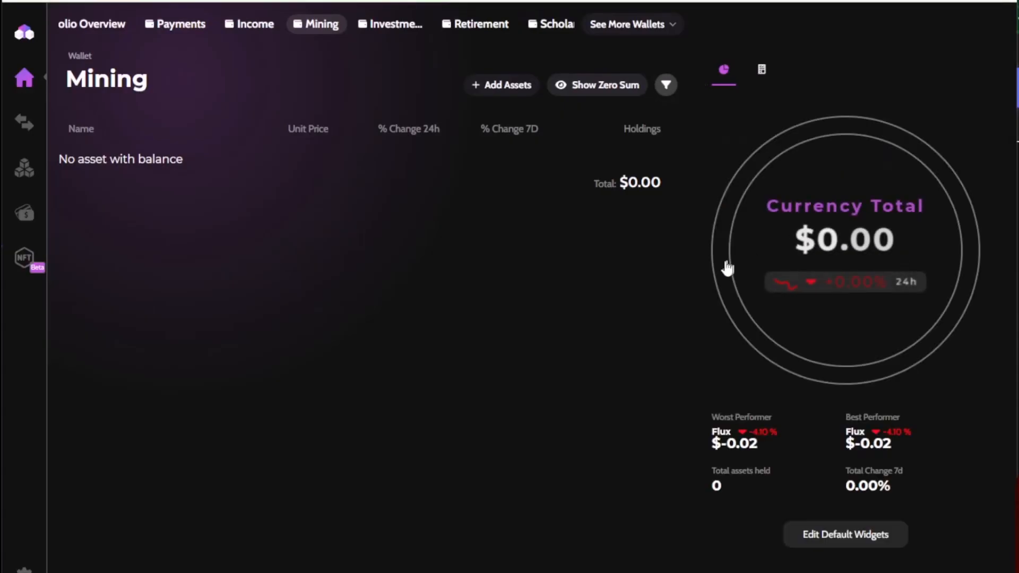
mouse_move(492, 246)
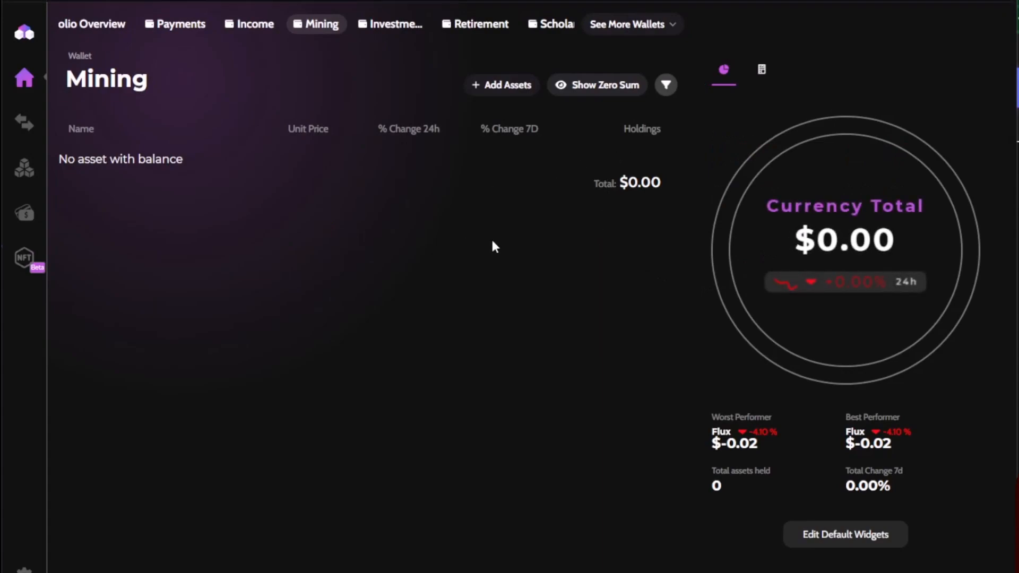
mouse_move(249, 122)
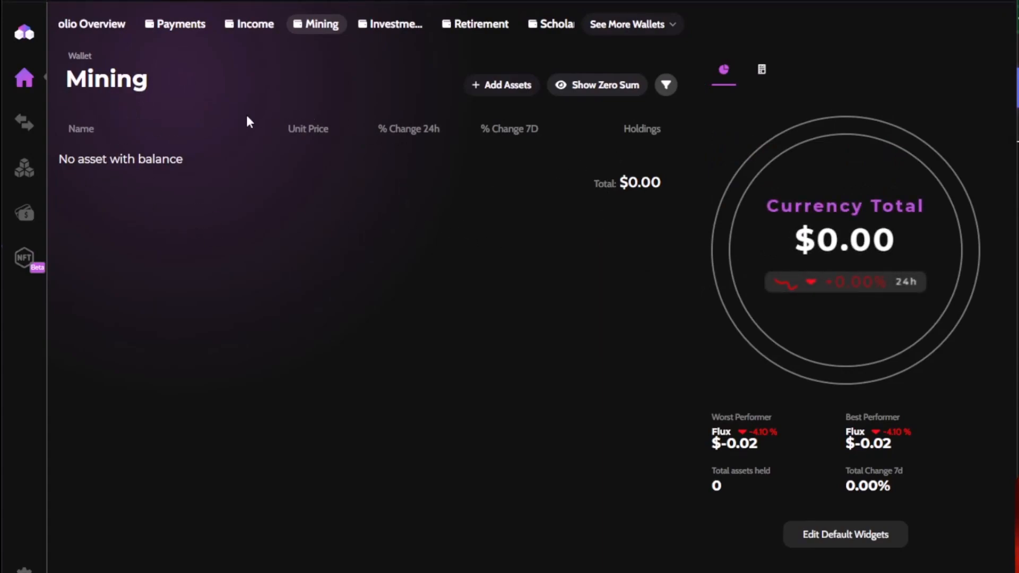
mouse_move(215, 205)
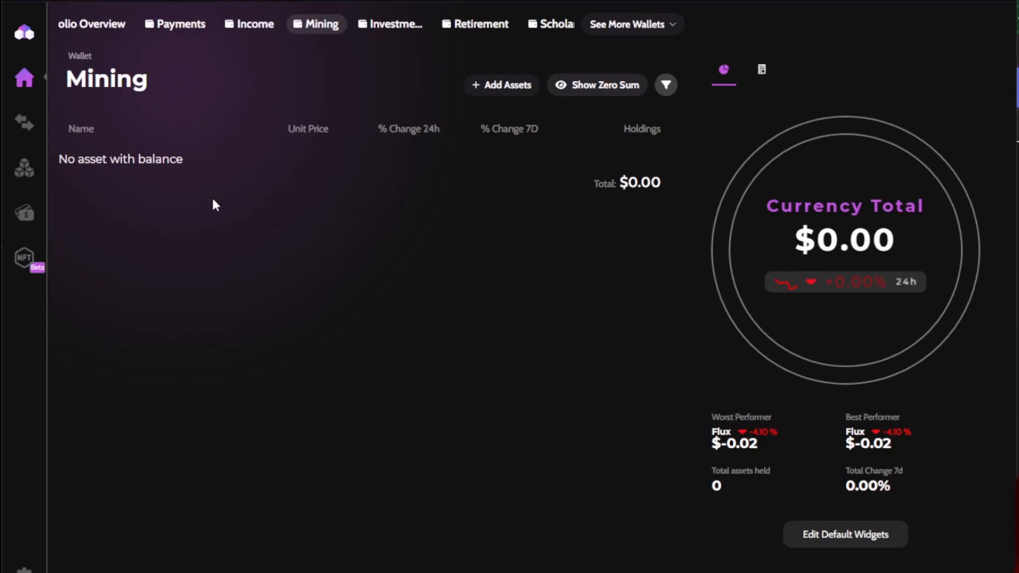
mouse_move(130, 161)
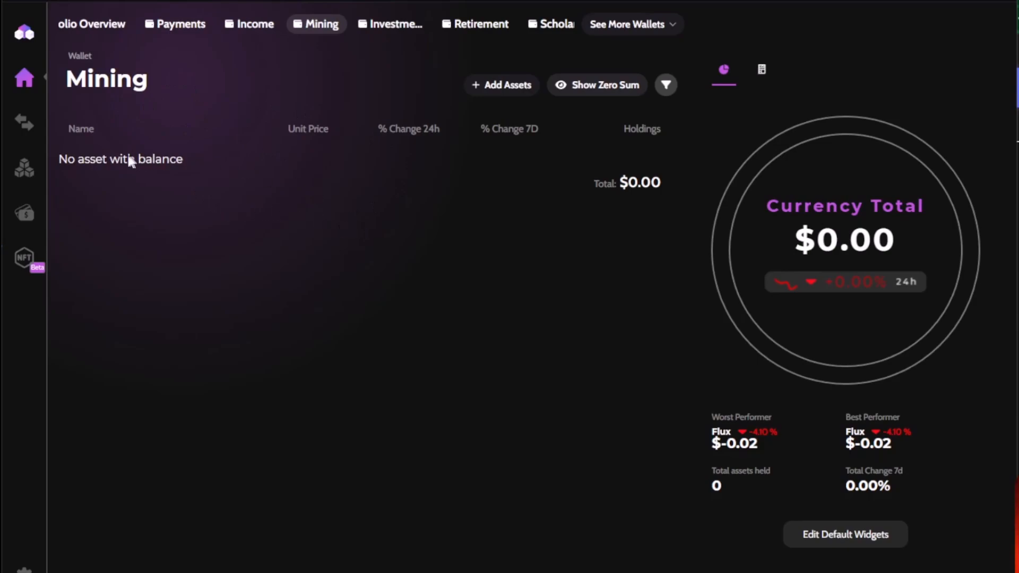
mouse_move(172, 170)
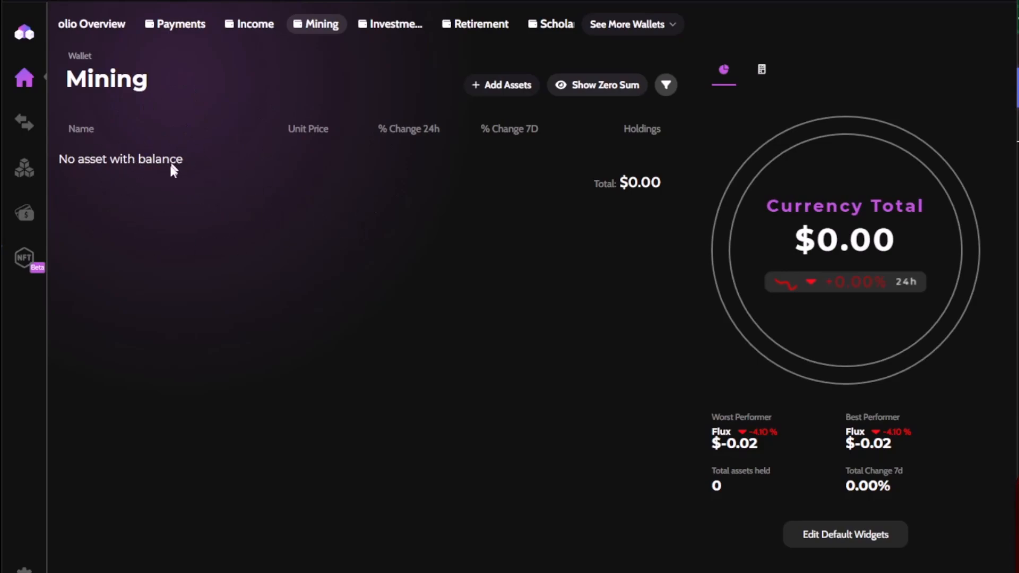
mouse_move(614, 96)
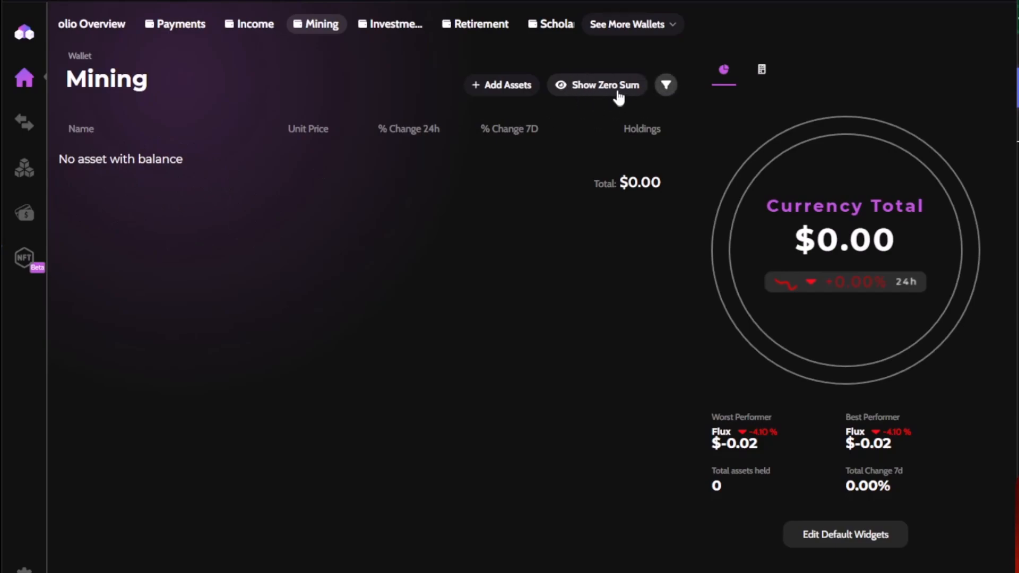
left_click(605, 84)
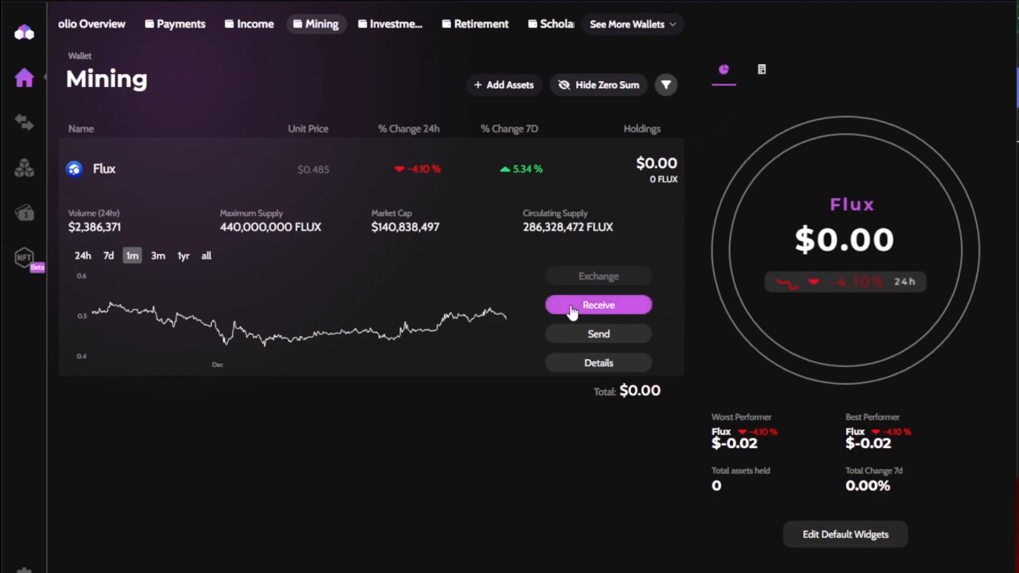
left_click(597, 304)
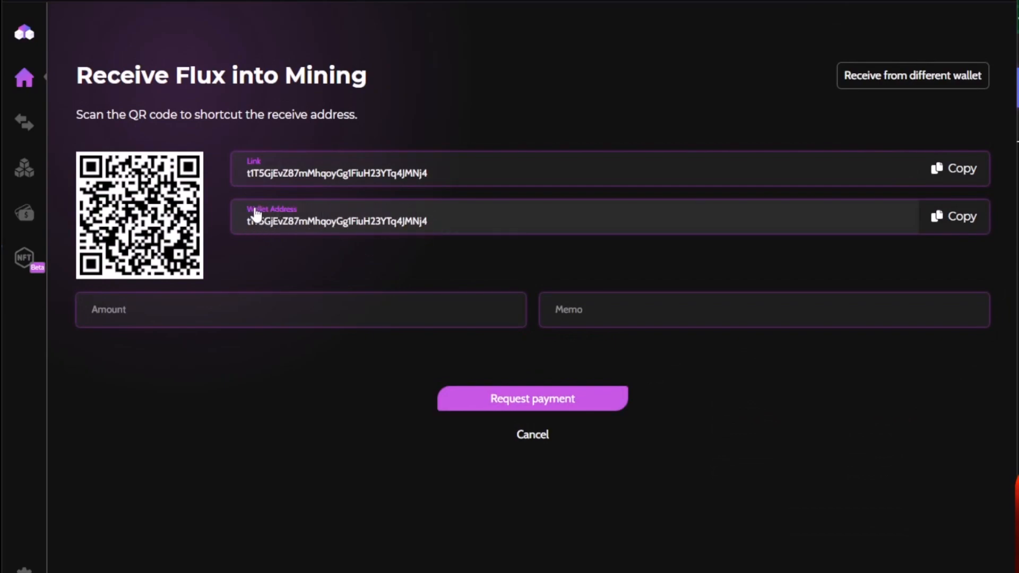
mouse_move(312, 242)
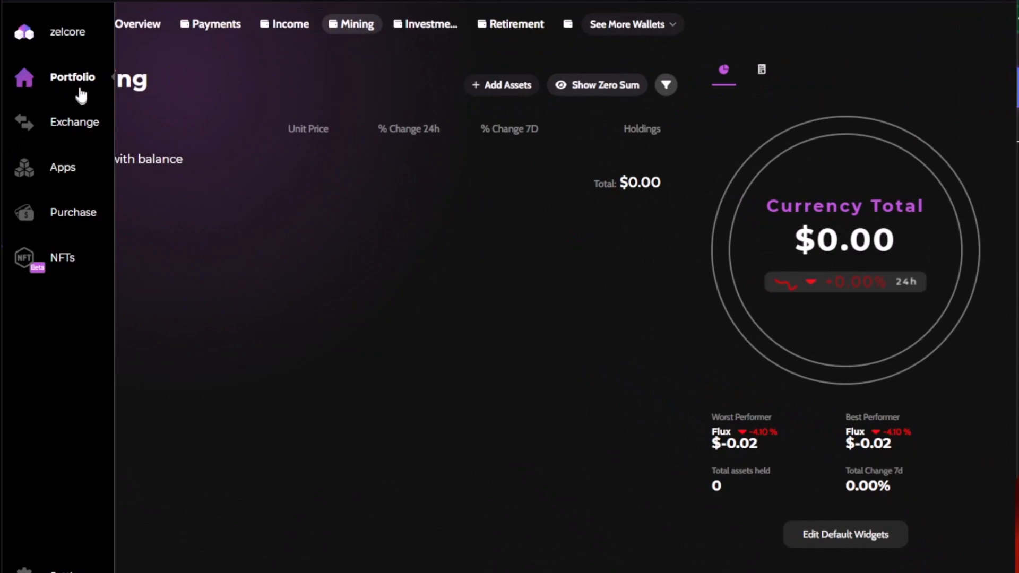
mouse_move(68, 116)
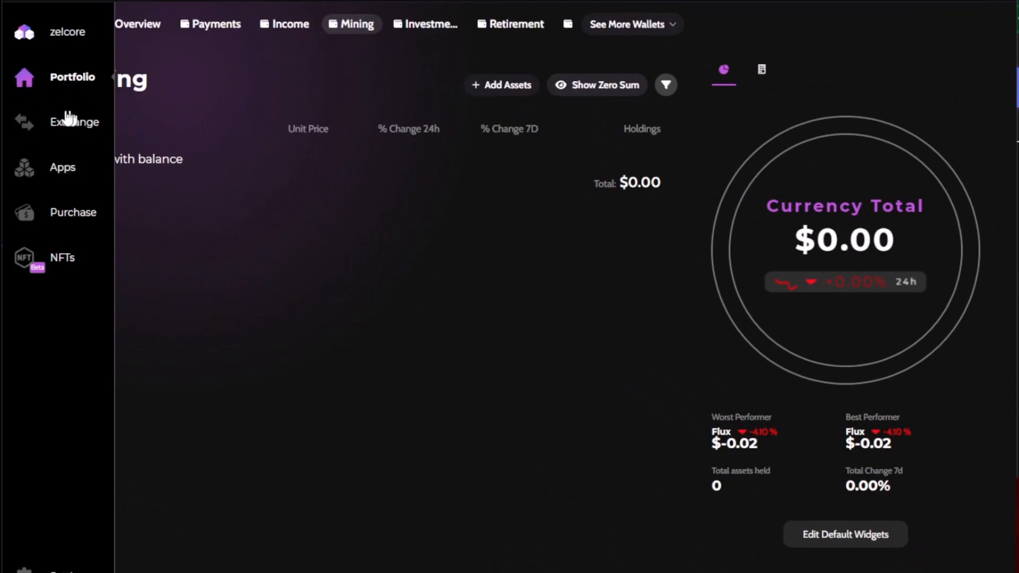
mouse_move(64, 133)
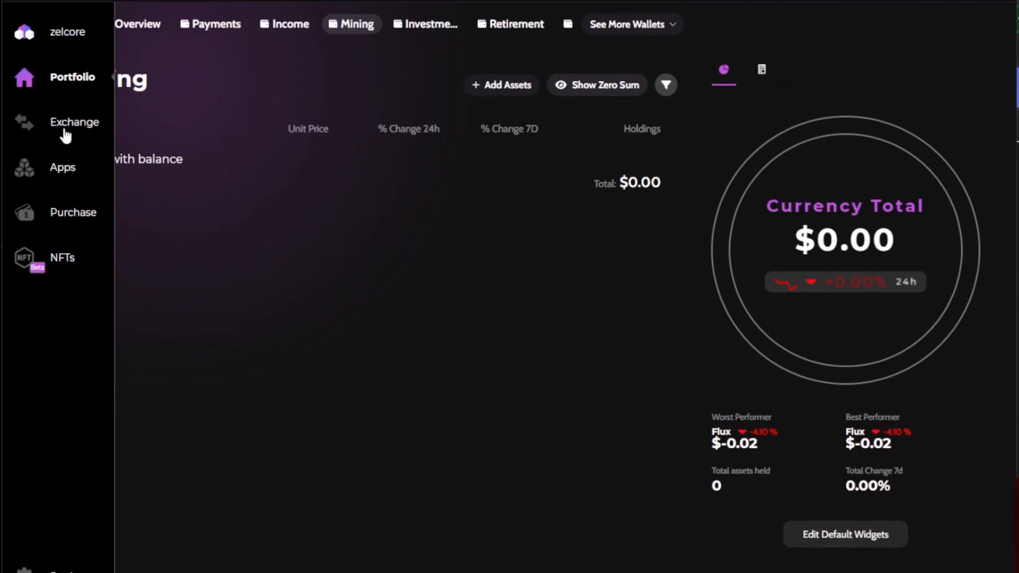
left_click(74, 122)
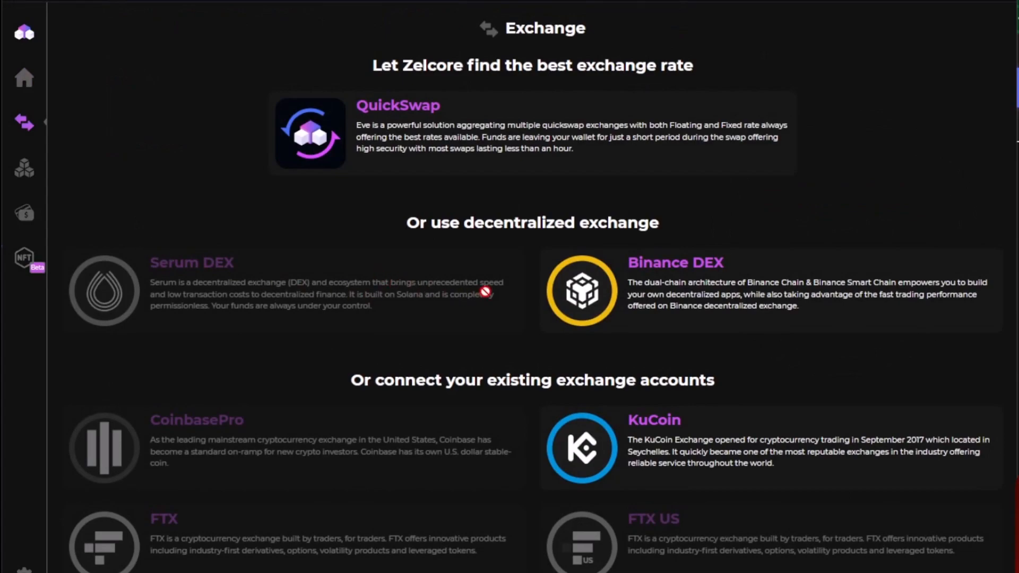
scroll("down", 3)
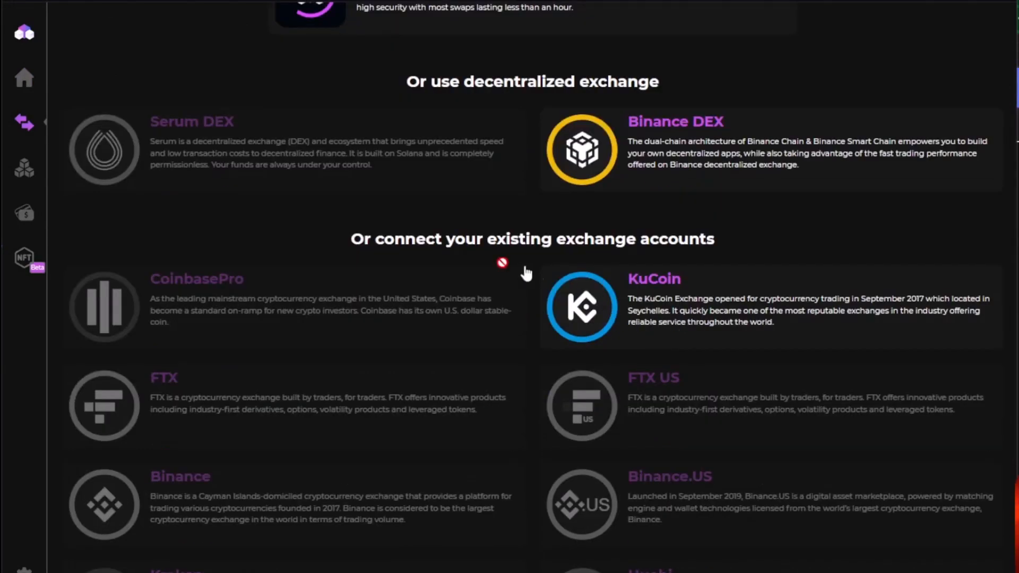
mouse_move(753, 306)
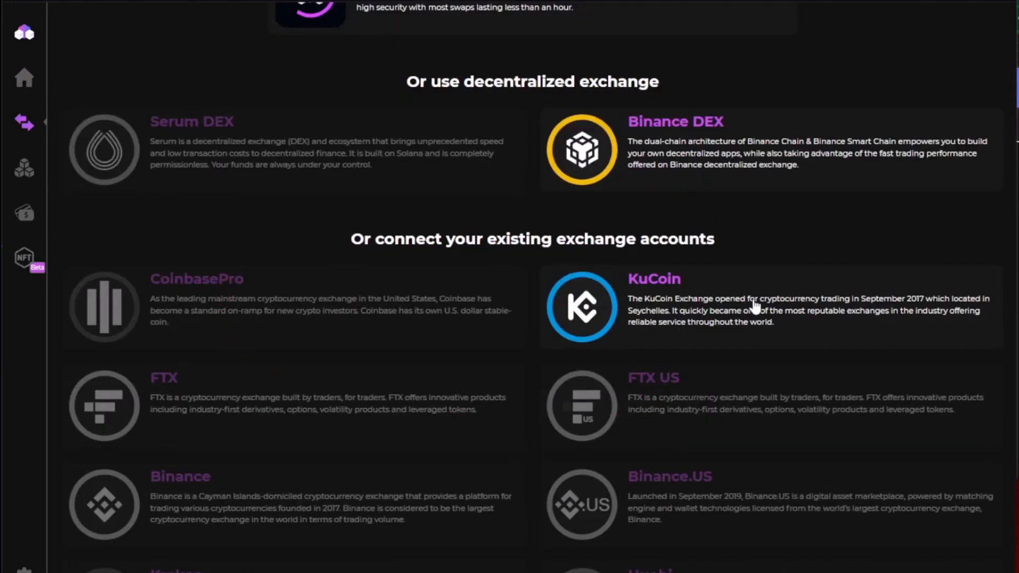
mouse_move(516, 368)
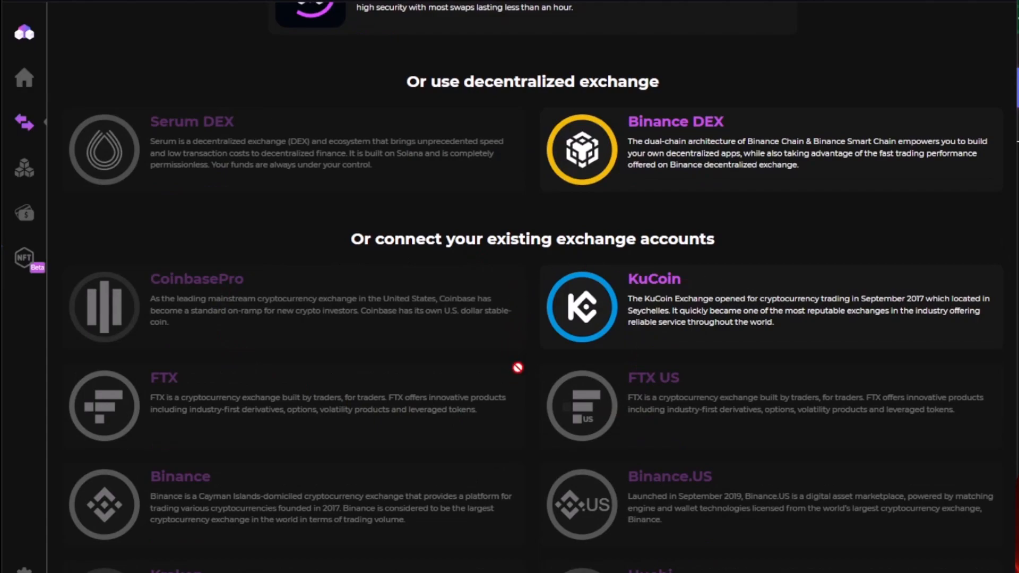
mouse_move(290, 361)
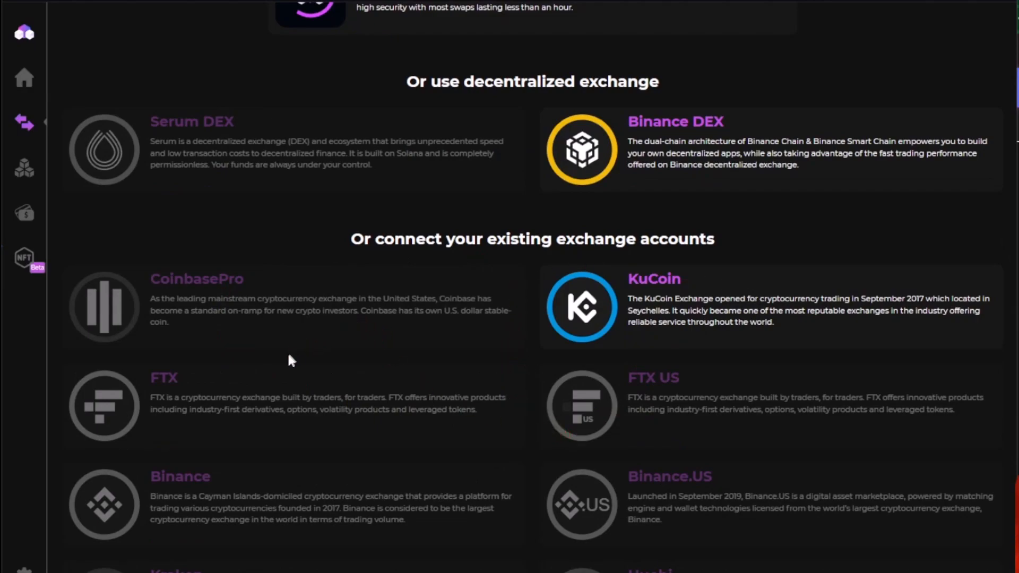
scroll("down", 3)
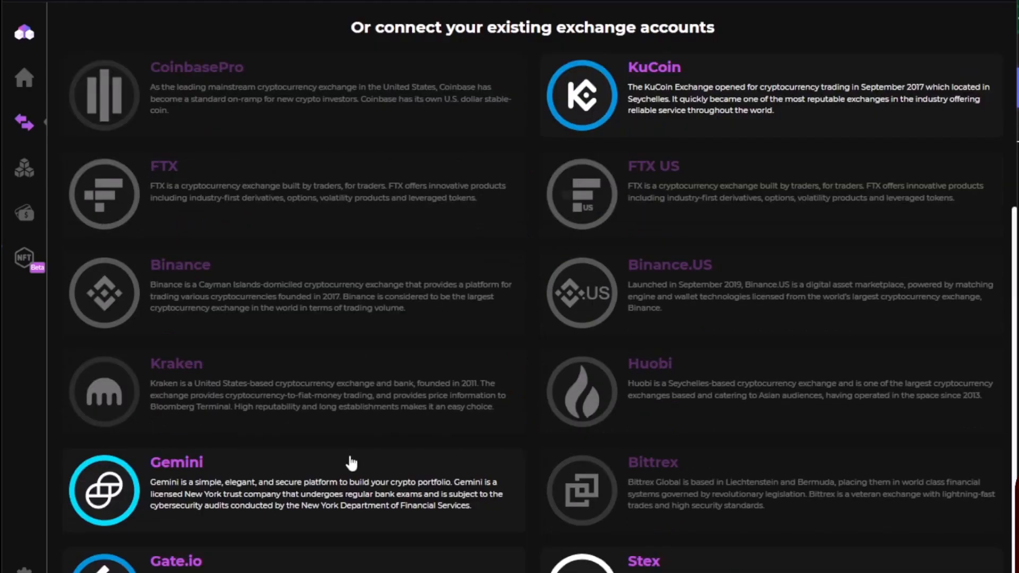
scroll("down", 3)
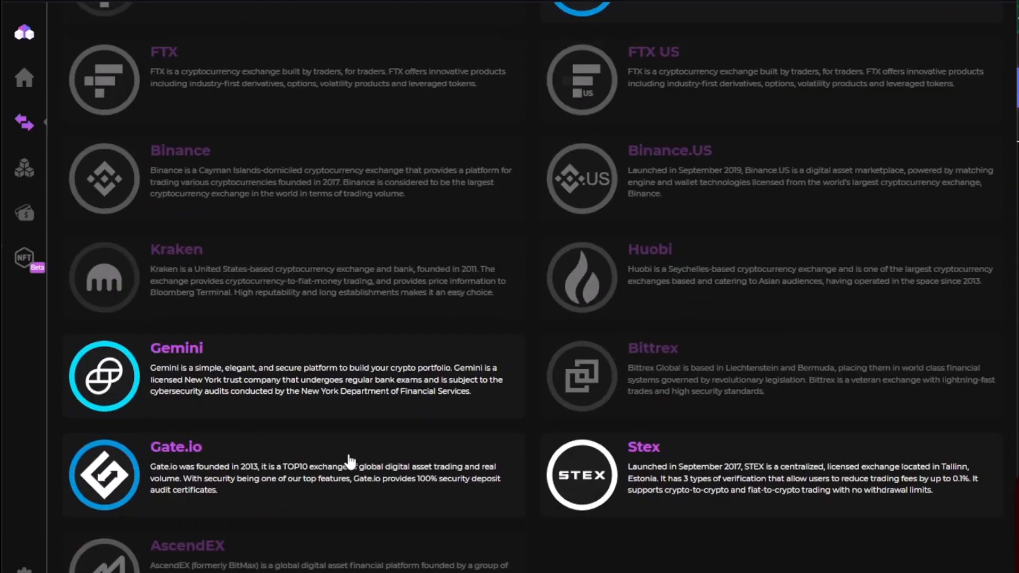
scroll("up", 3)
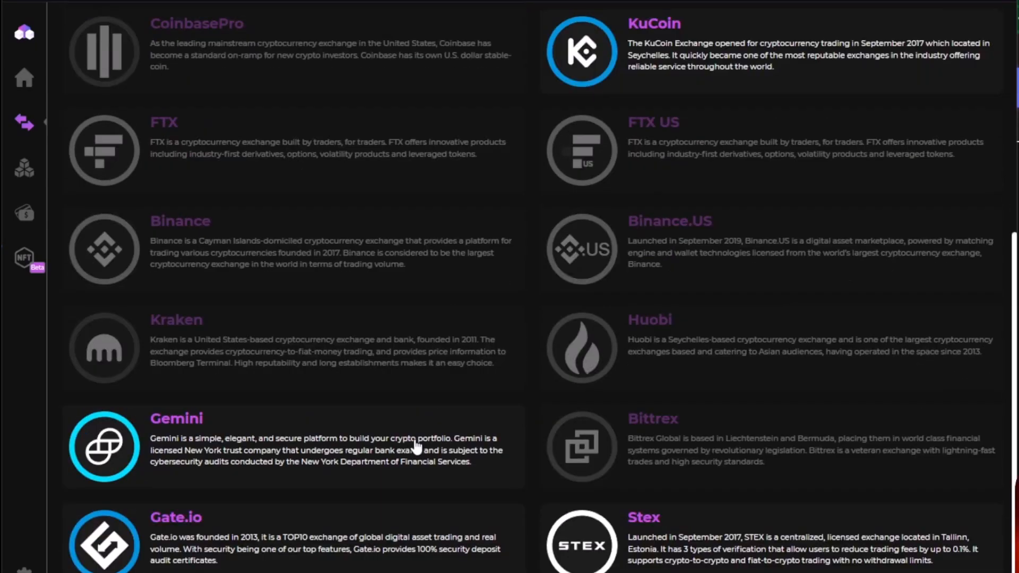
scroll("up", 3)
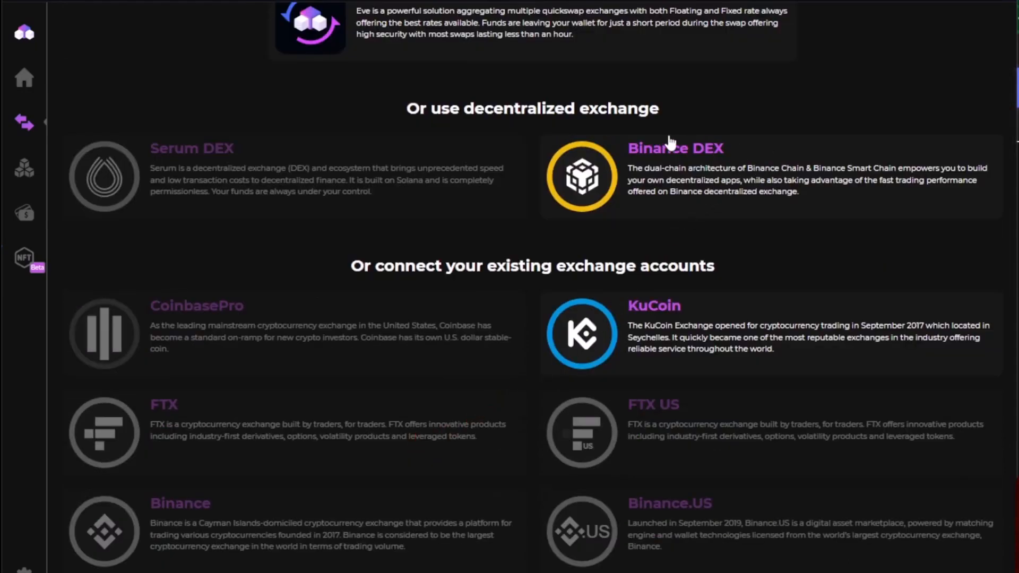
mouse_move(702, 373)
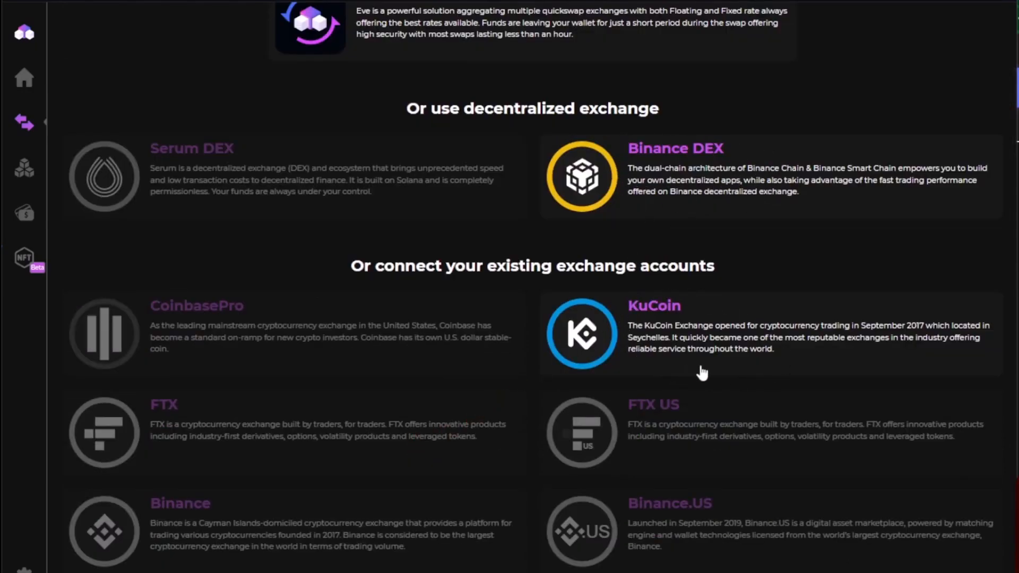
scroll("down", 3)
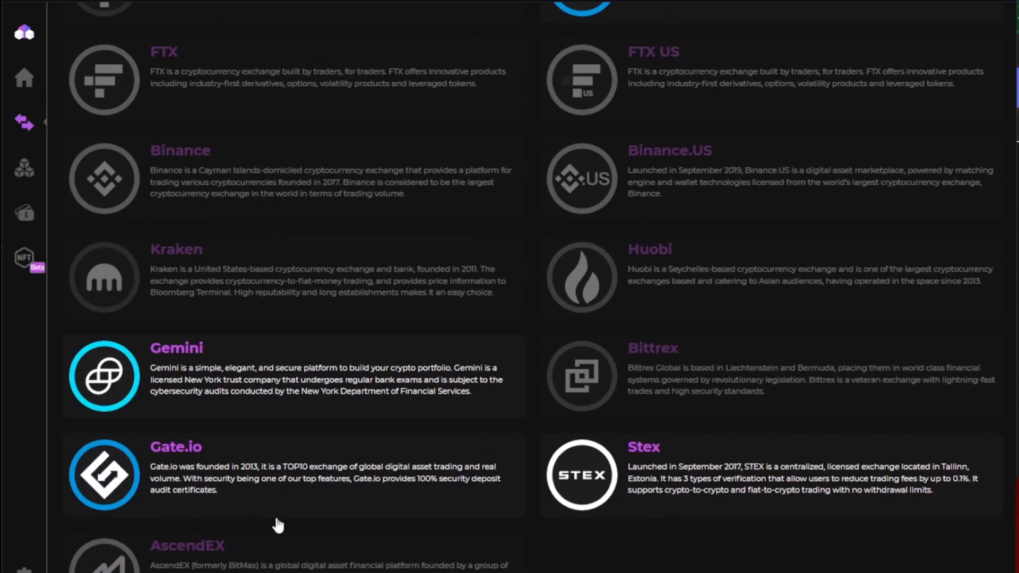
scroll("up", 3)
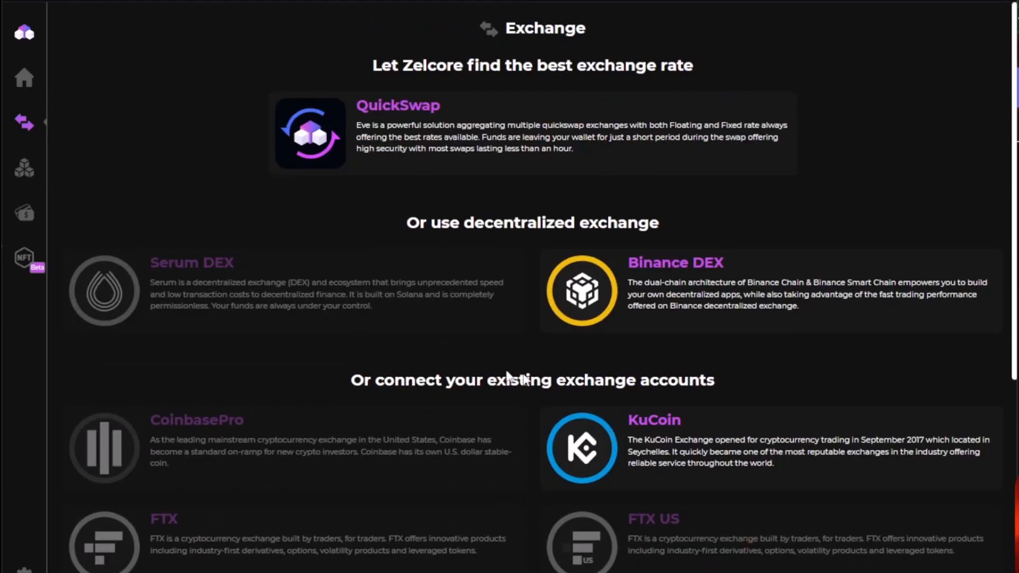
mouse_move(414, 107)
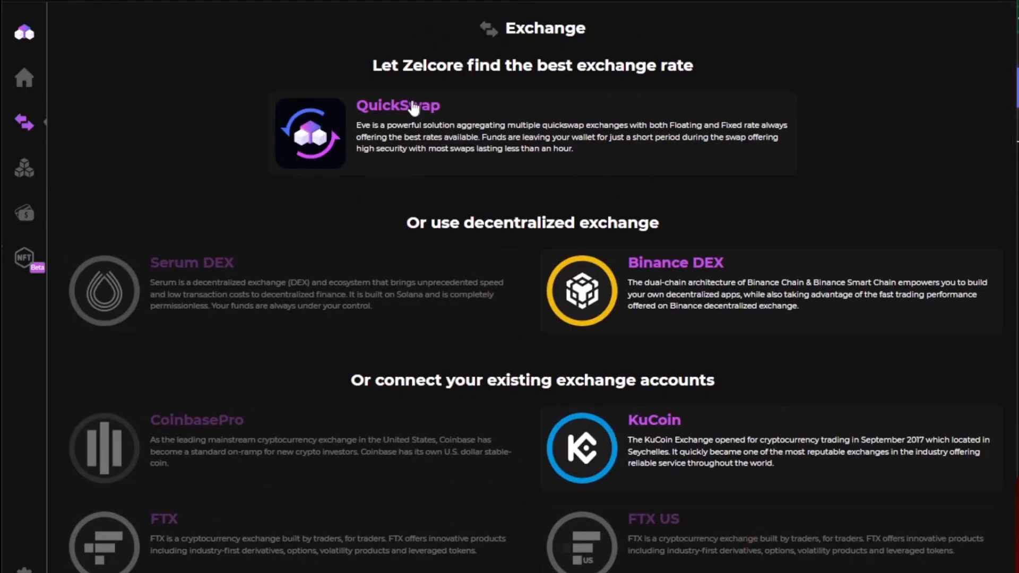
mouse_move(292, 76)
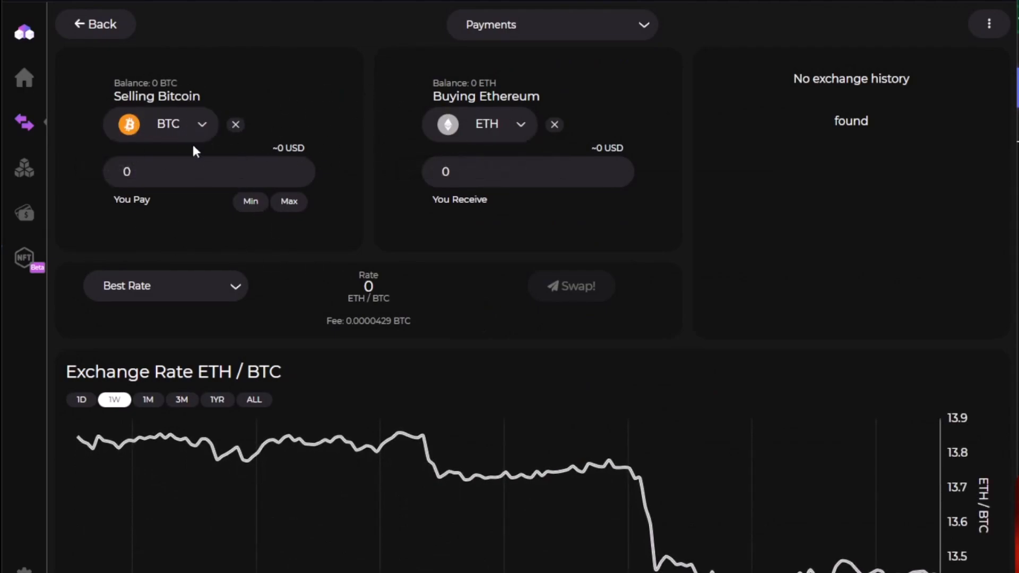
Step: Browse QuickSwap's ETH buying-asset list, then move to the NFTs section
left_click(161, 124)
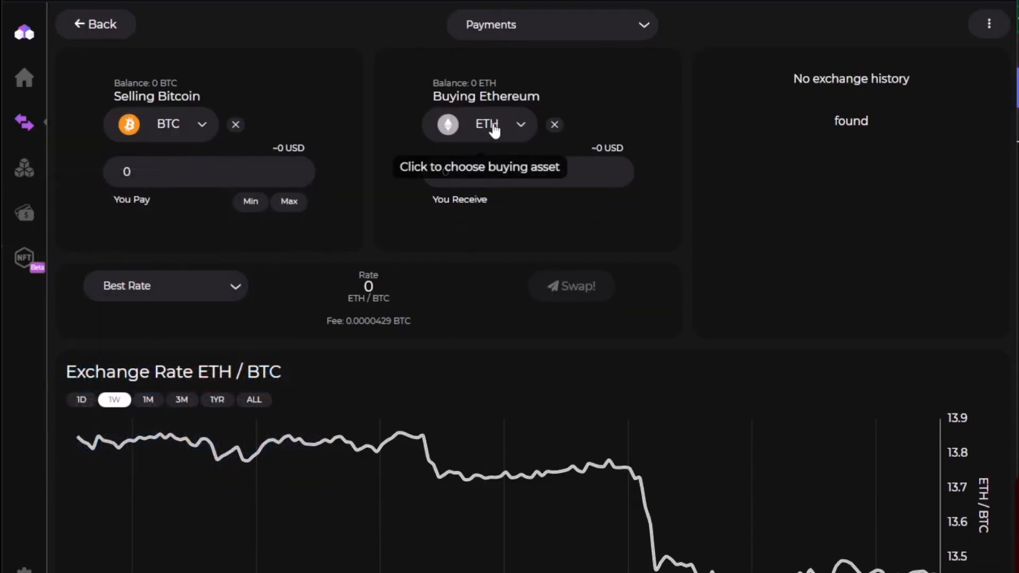
left_click(478, 124)
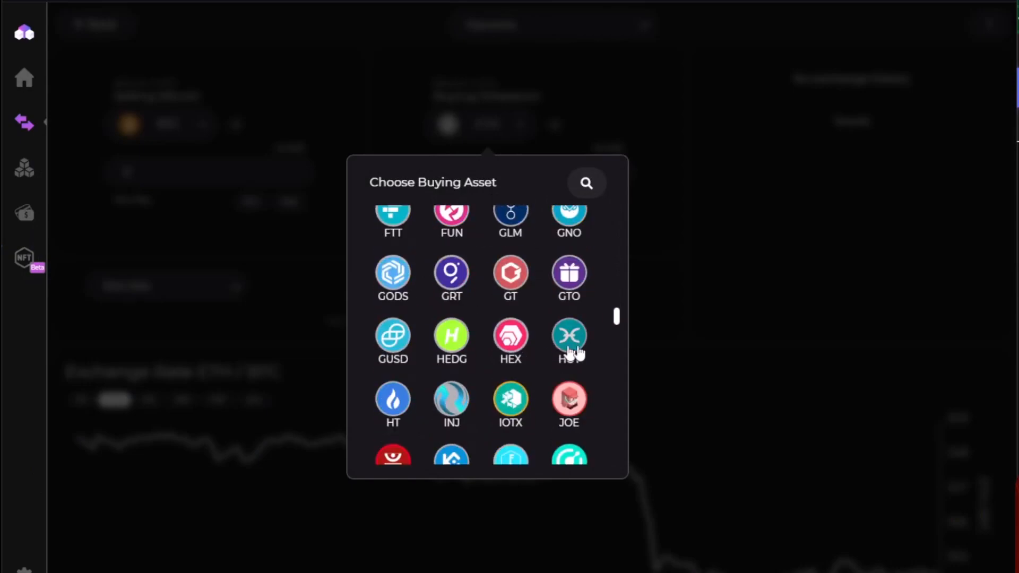
left_click(24, 258)
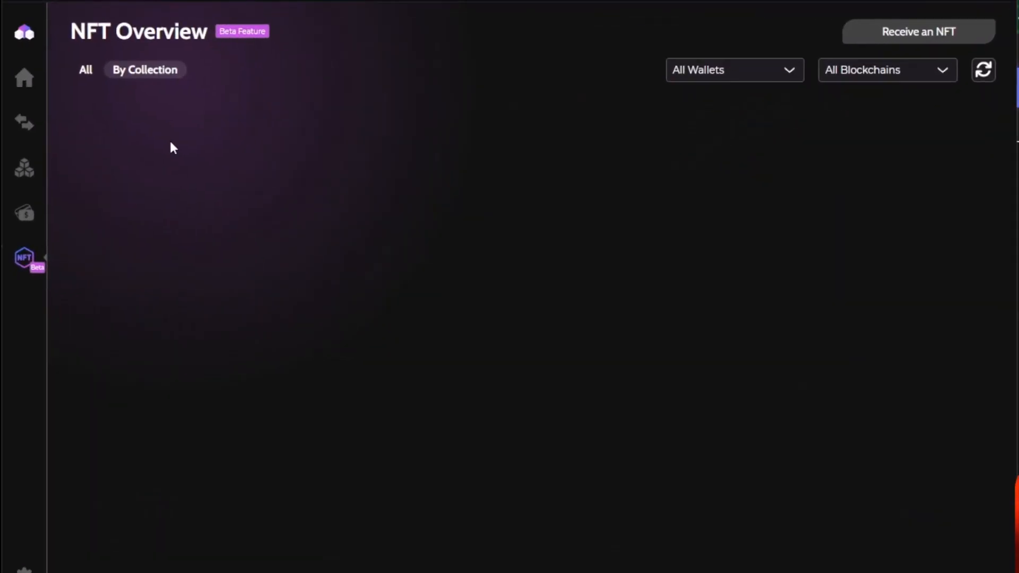
mouse_move(234, 182)
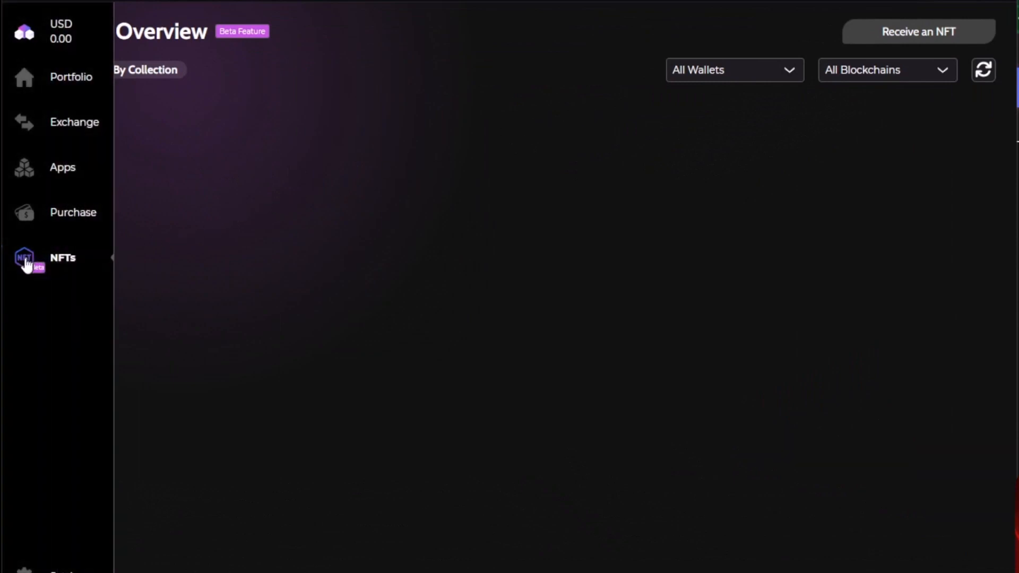
mouse_move(73, 279)
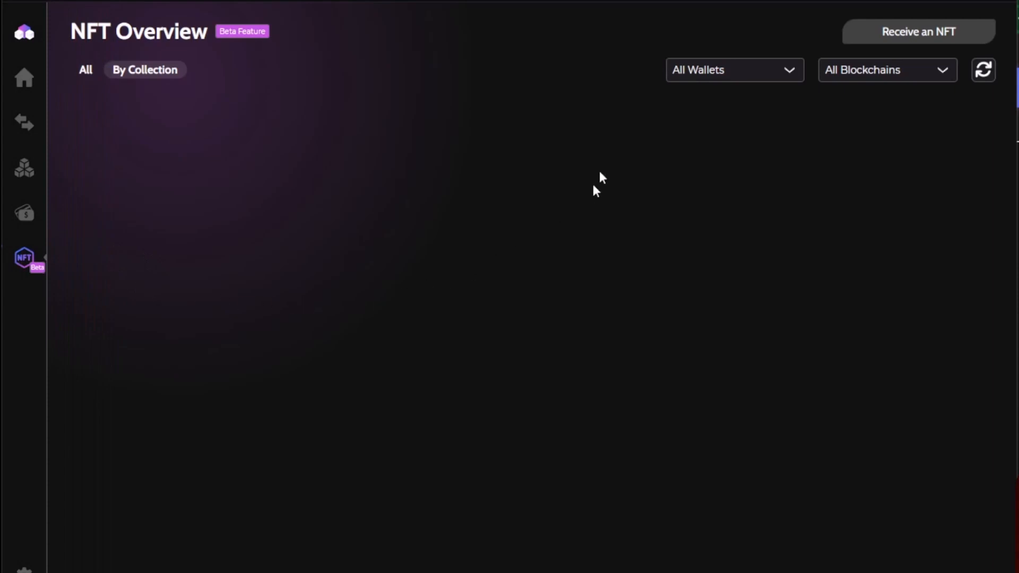
mouse_move(860, 66)
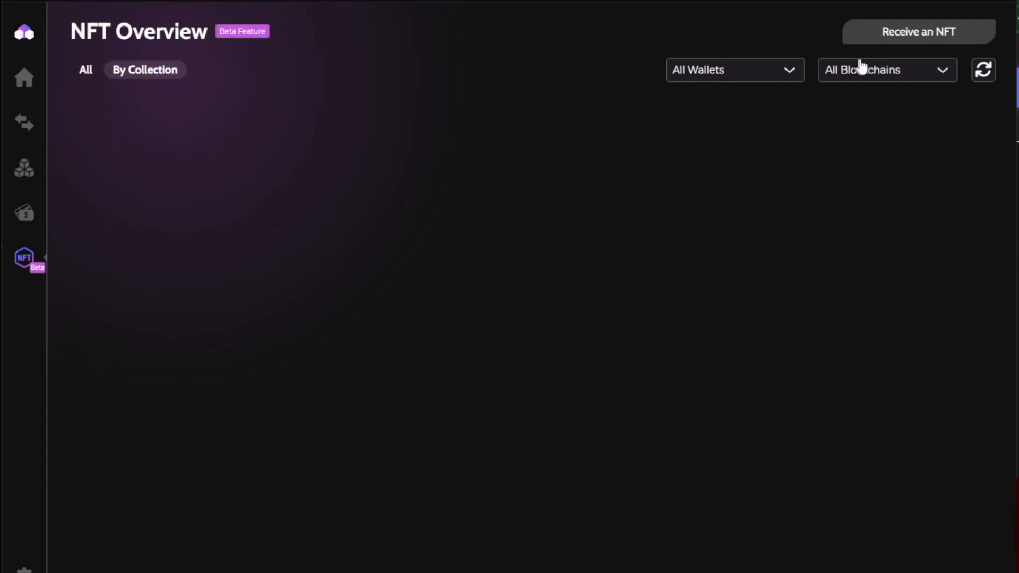
mouse_move(270, 122)
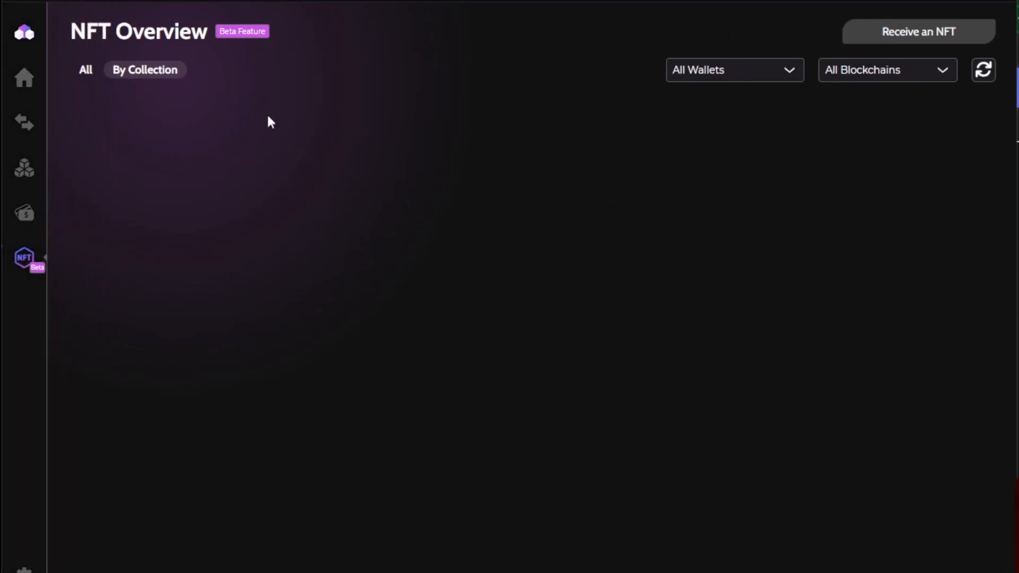
mouse_move(398, 353)
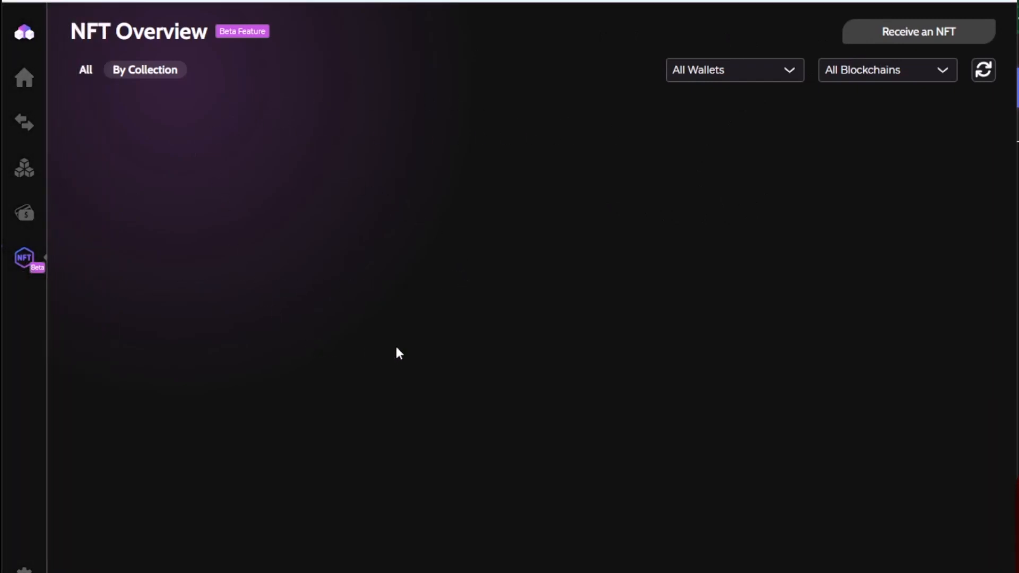
Step: Open the 'Receive an NFT' dialog from NFT Overview
left_click(917, 31)
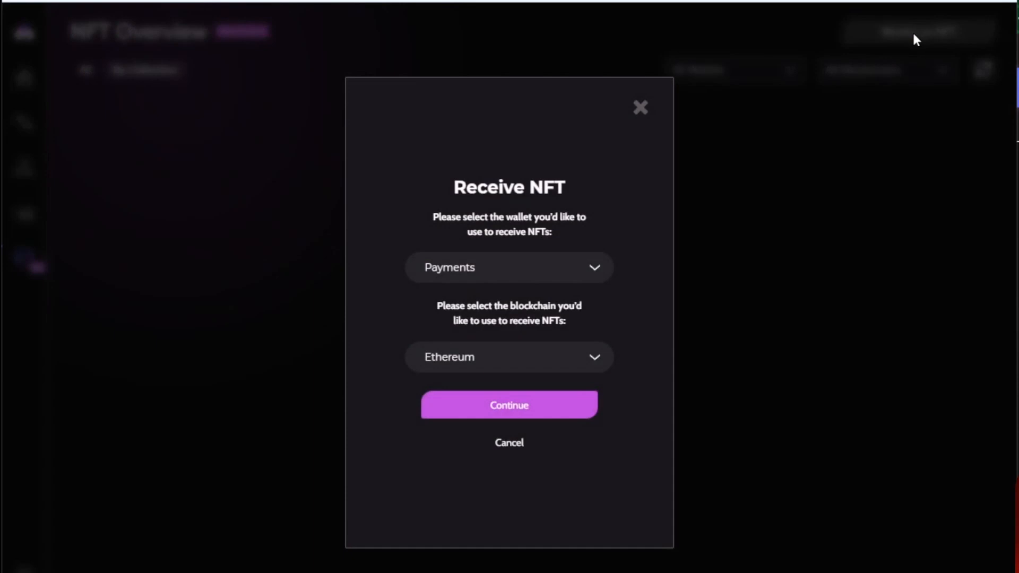
mouse_move(529, 209)
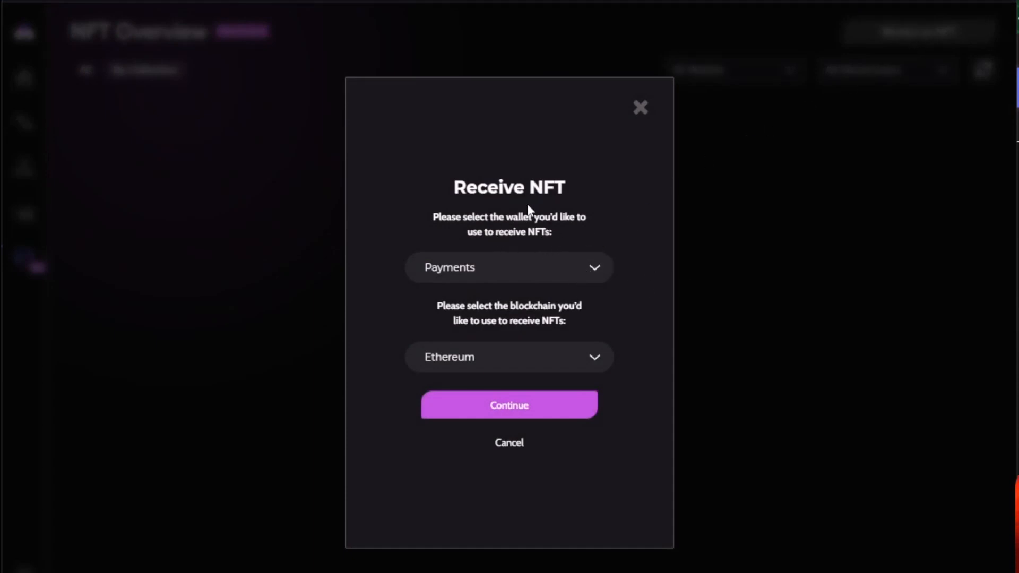
mouse_move(345, 343)
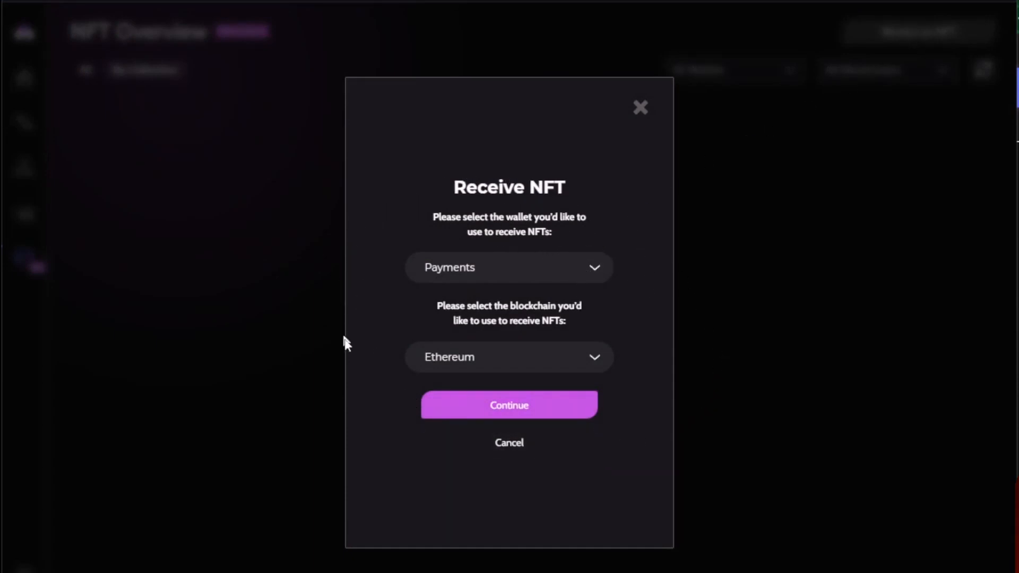
mouse_move(558, 270)
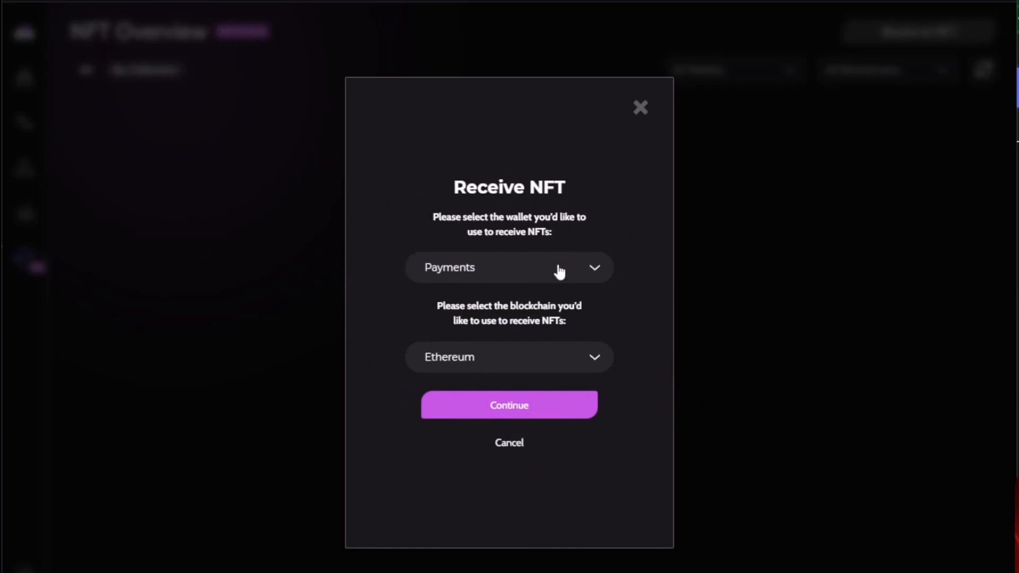